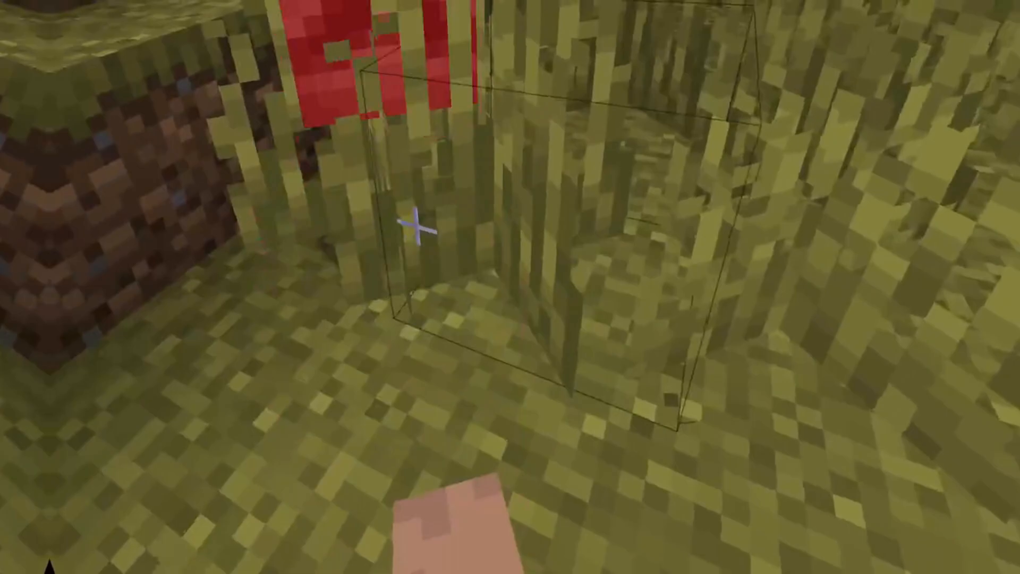
- Look through the inventory items while exploring the night-time grassland in VR, then close it
{"action": "key", "text": "e"}
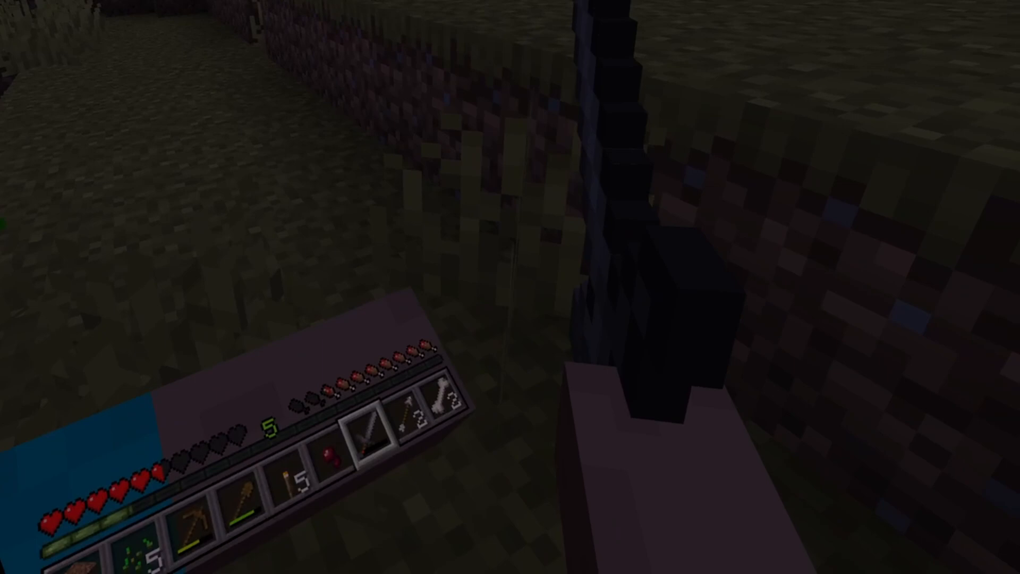
{"action": "key", "text": "Escape"}
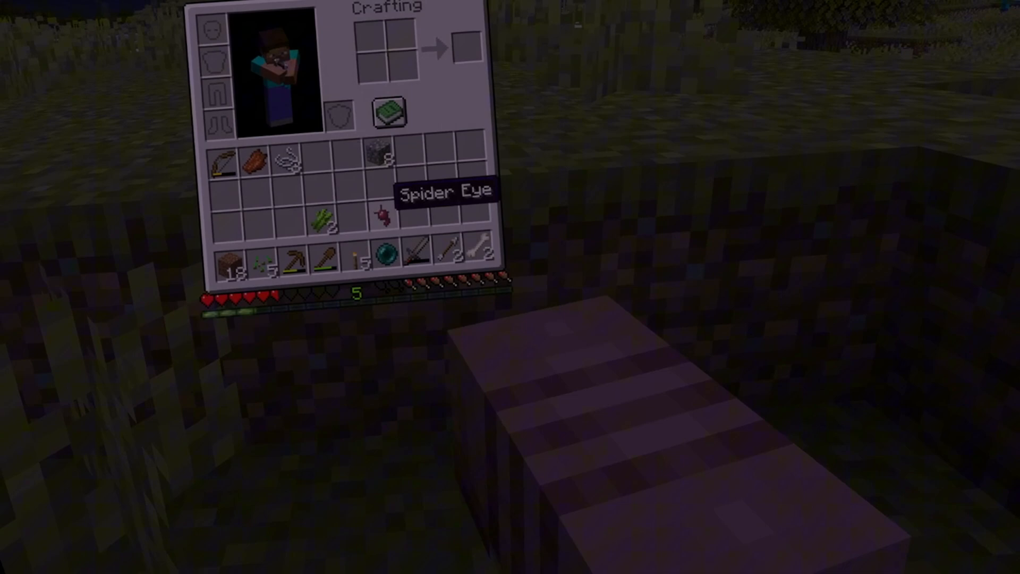
{"action": "key", "text": "Escape"}
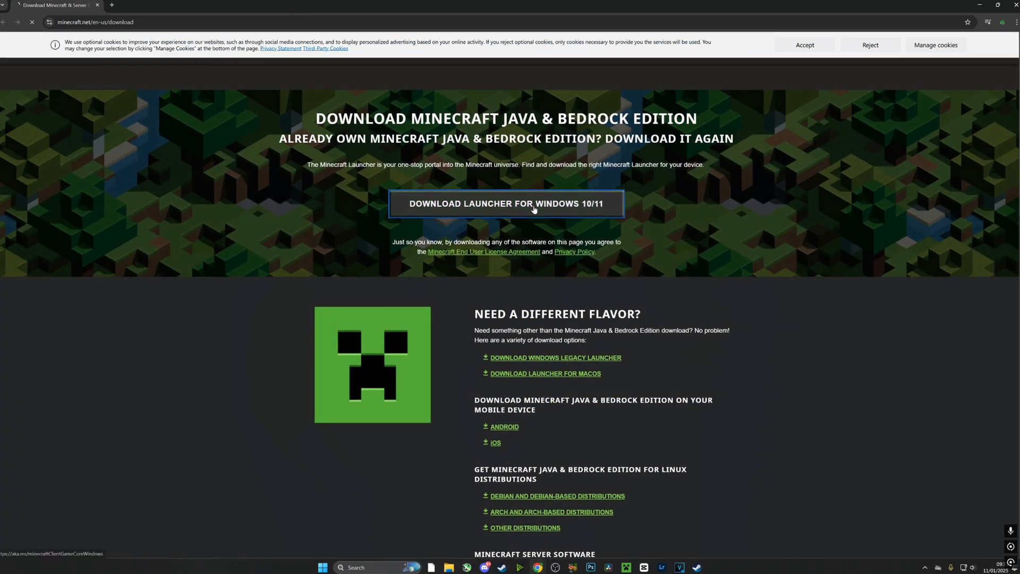
- Download the Windows 10/11 launcher and show the installer in its Downloads folder
{"action": "left_click", "coordinate": [506, 203]}
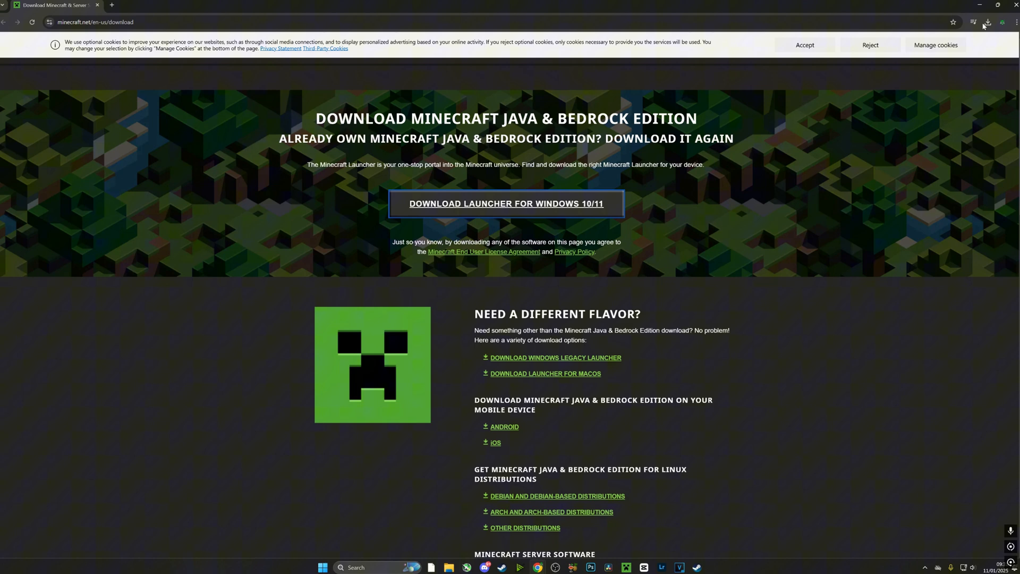
{"action": "left_click", "coordinate": [987, 21]}
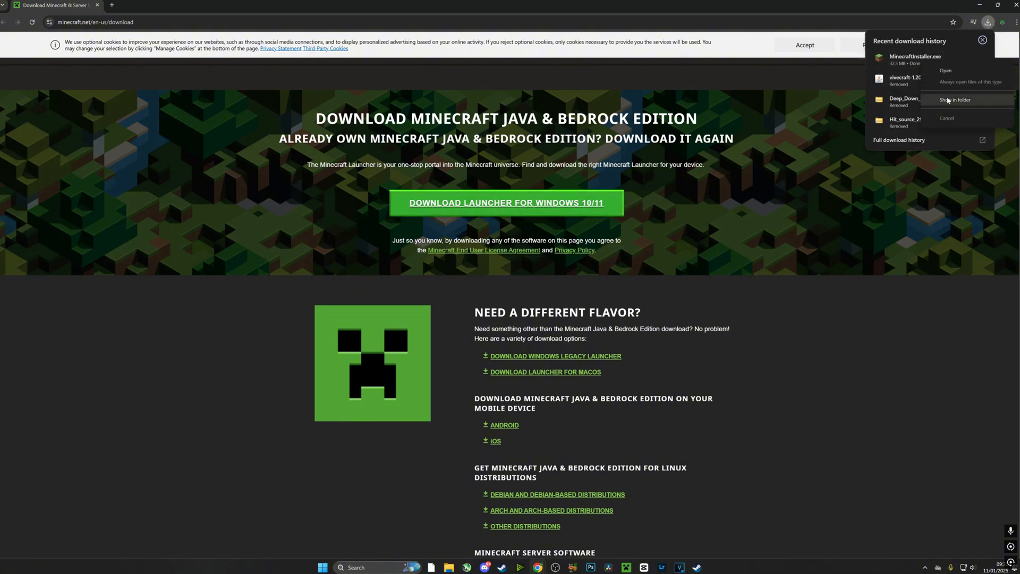
{"action": "left_click", "coordinate": [955, 99]}
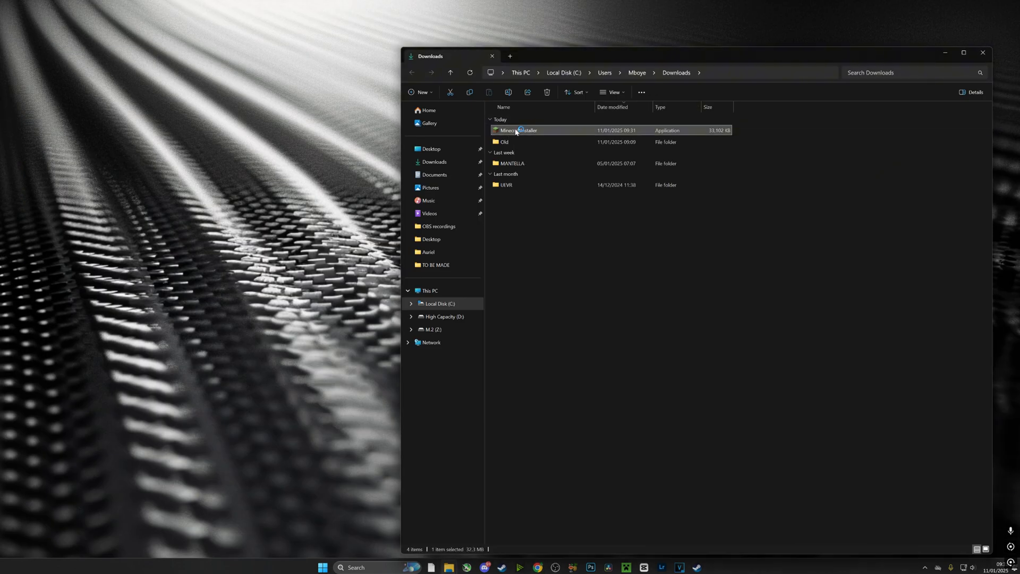
- Run MinecraftInstaller from the Downloads folder to bring up the signed-in launcher
{"action": "double_click", "coordinate": [519, 129]}
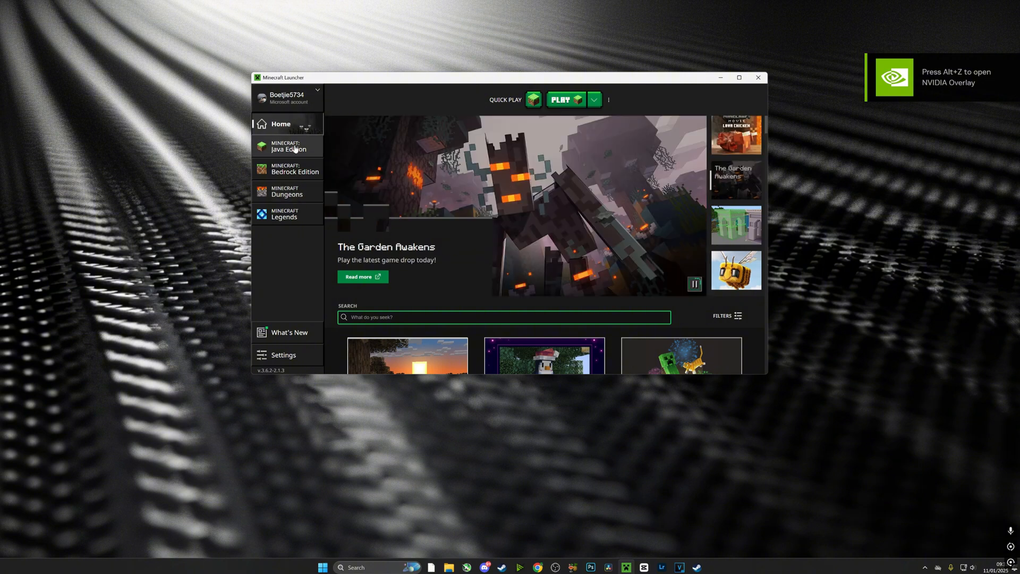
- Play the latest Java Edition release from the launcher's Java Edition page
{"action": "left_click", "coordinate": [288, 146]}
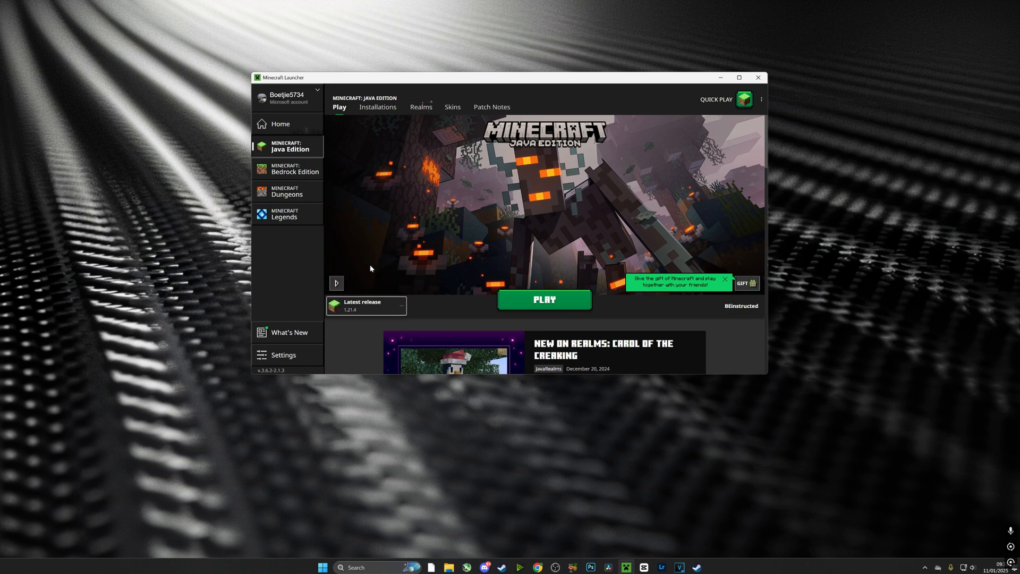
{"action": "left_click", "coordinate": [545, 299]}
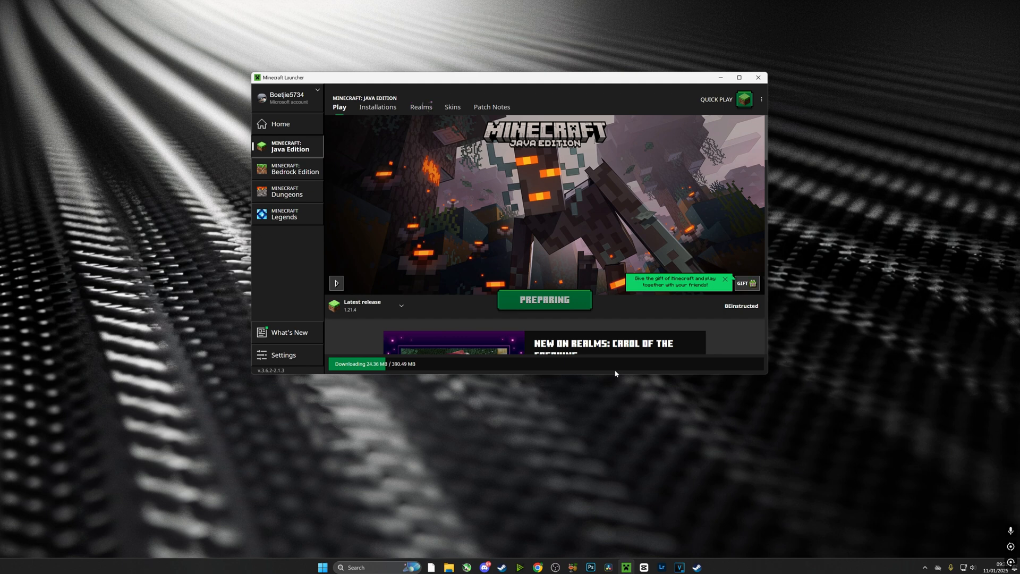
{"action": "left_click", "coordinate": [544, 300]}
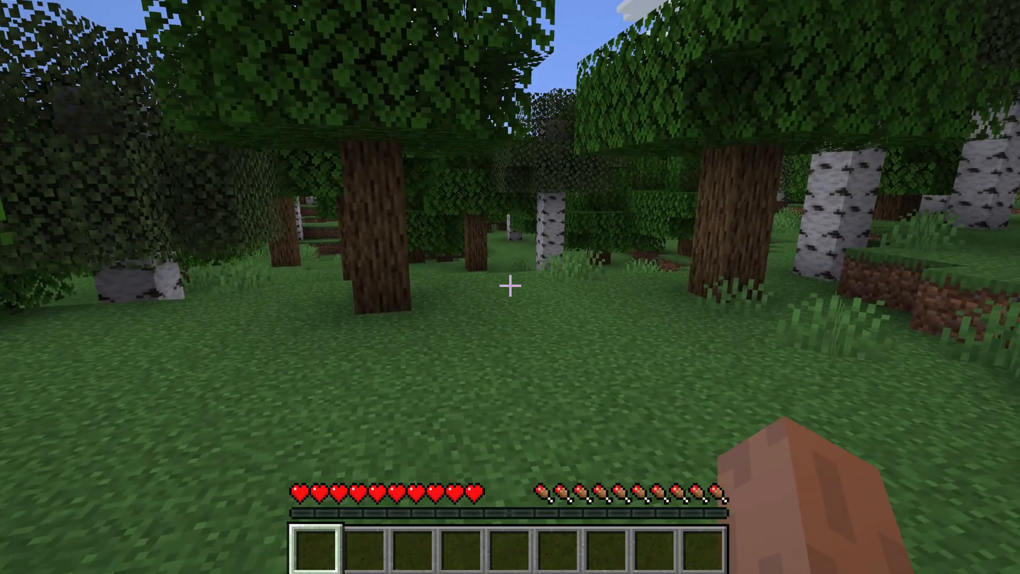
{"action": "mouse_move", "coordinate": [510, 286]}
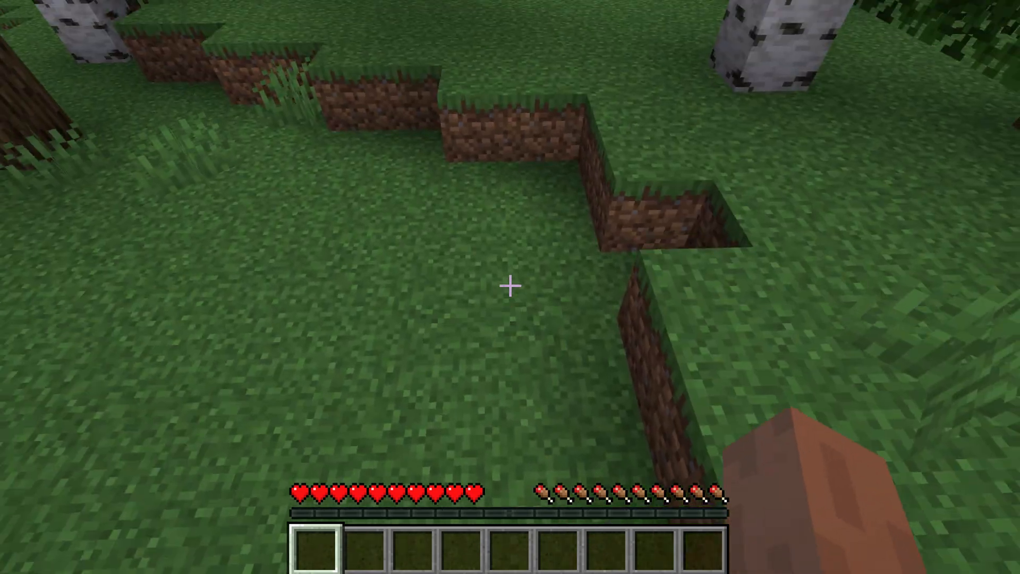
- Walk around the birch forest in the freshly launched world, then leave the game view
{"action": "key", "text": "Escape"}
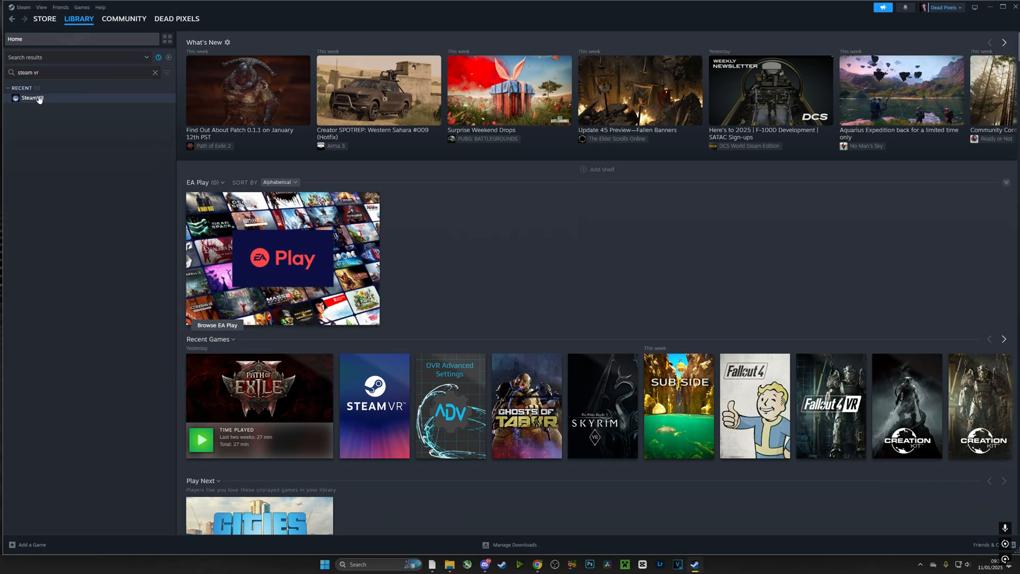
- Launch SteamVR from its Steam library page so SteamVR Home starts playing
{"action": "left_click", "coordinate": [33, 98]}
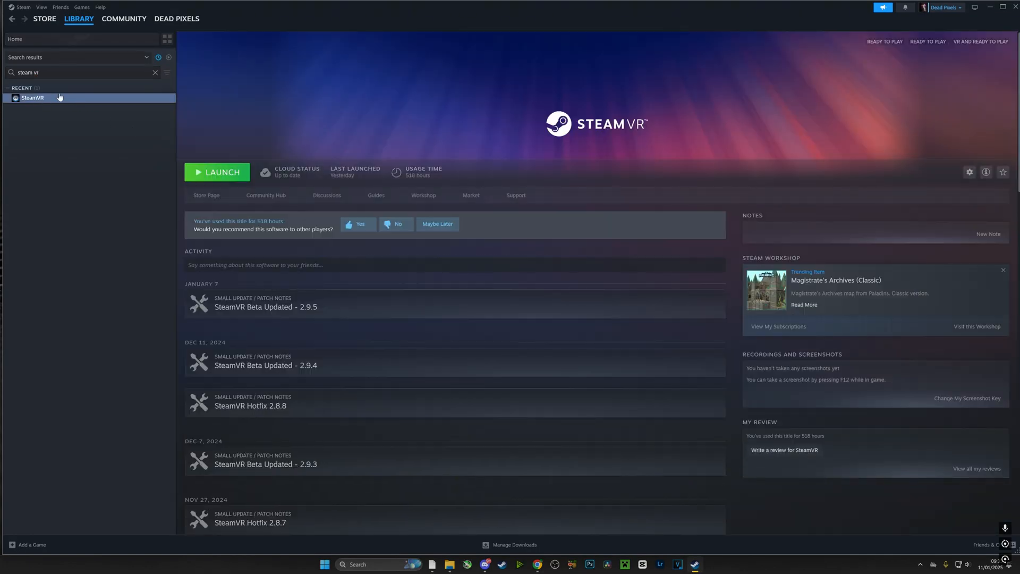
{"action": "mouse_move", "coordinate": [531, 119]}
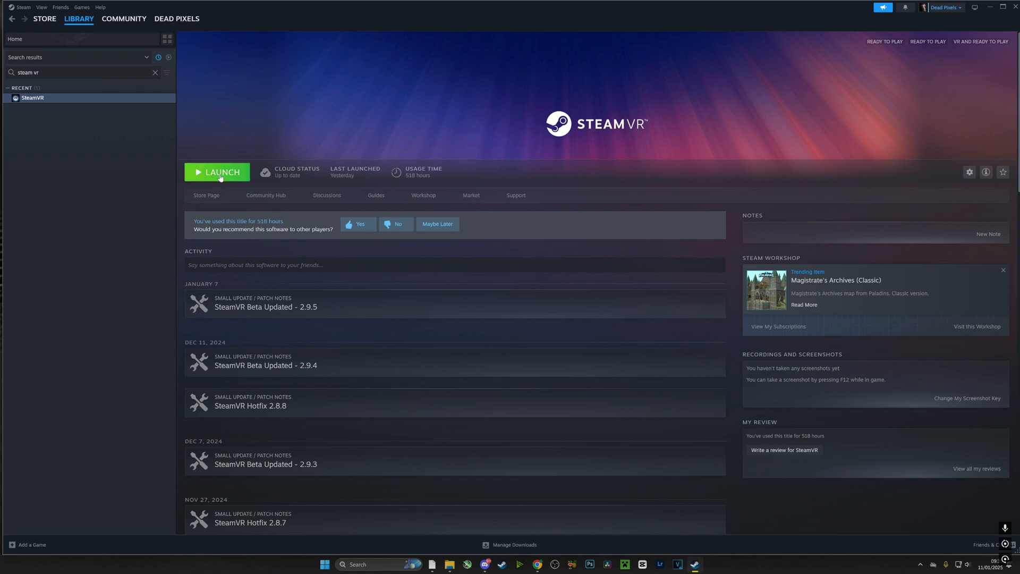
{"action": "left_click", "coordinate": [216, 172]}
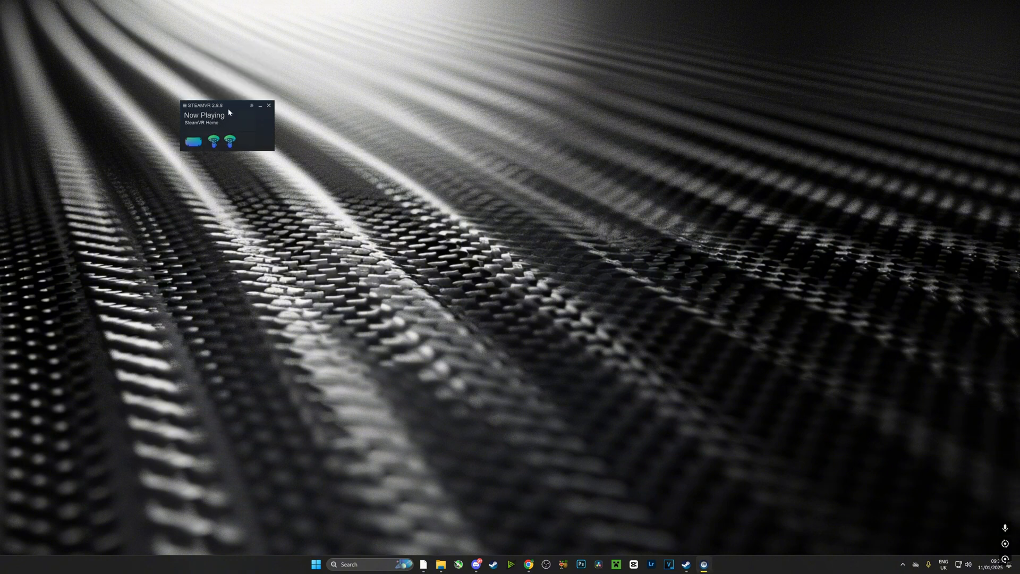
- Centre the SteamVR status window and enable Display VR View to mirror the headset
{"action": "left_click_drag", "start_coordinate": [203, 105], "coordinate": [312, 141]}
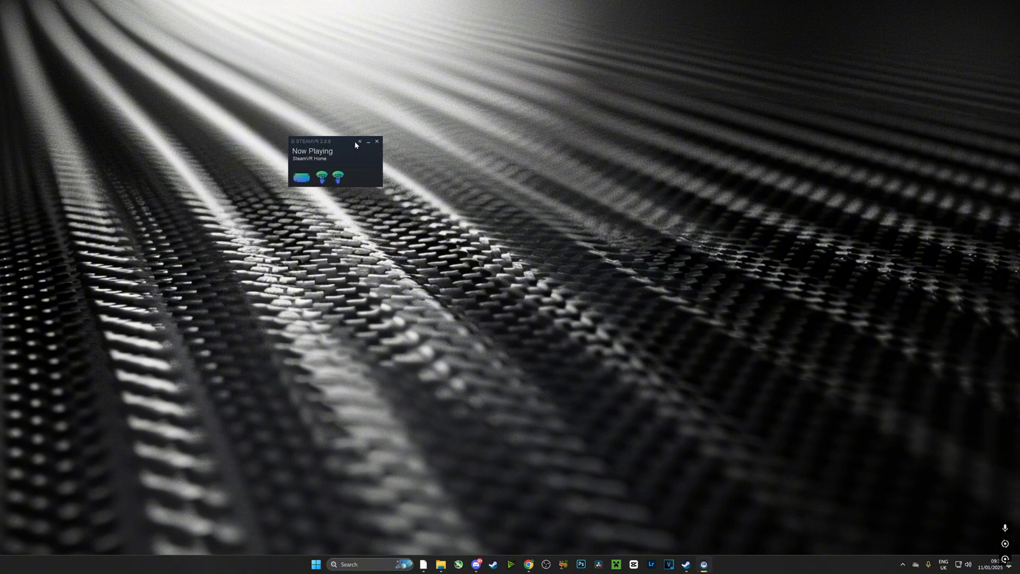
{"action": "left_click_drag", "start_coordinate": [335, 141], "coordinate": [477, 205]}
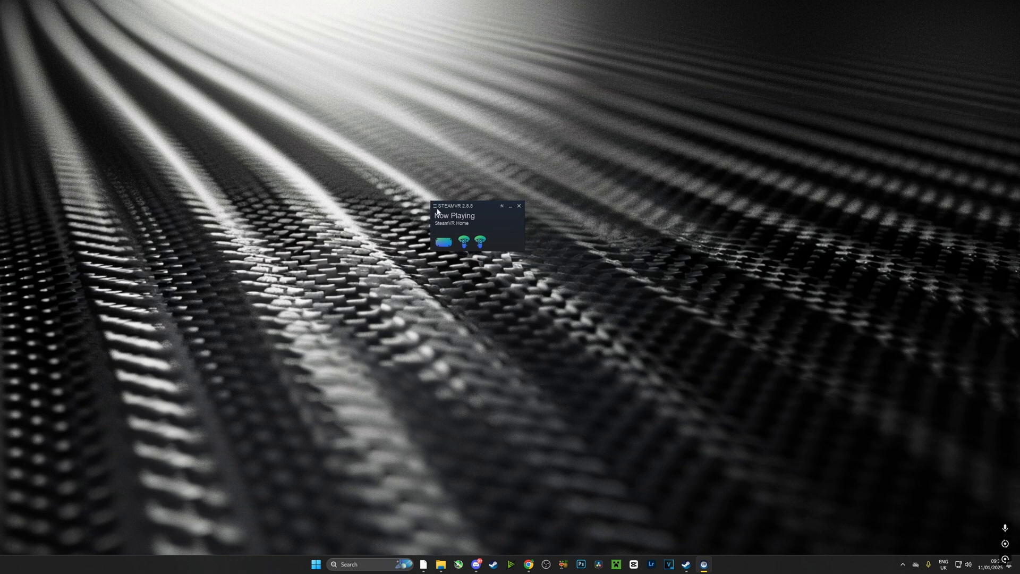
{"action": "left_click", "coordinate": [433, 205]}
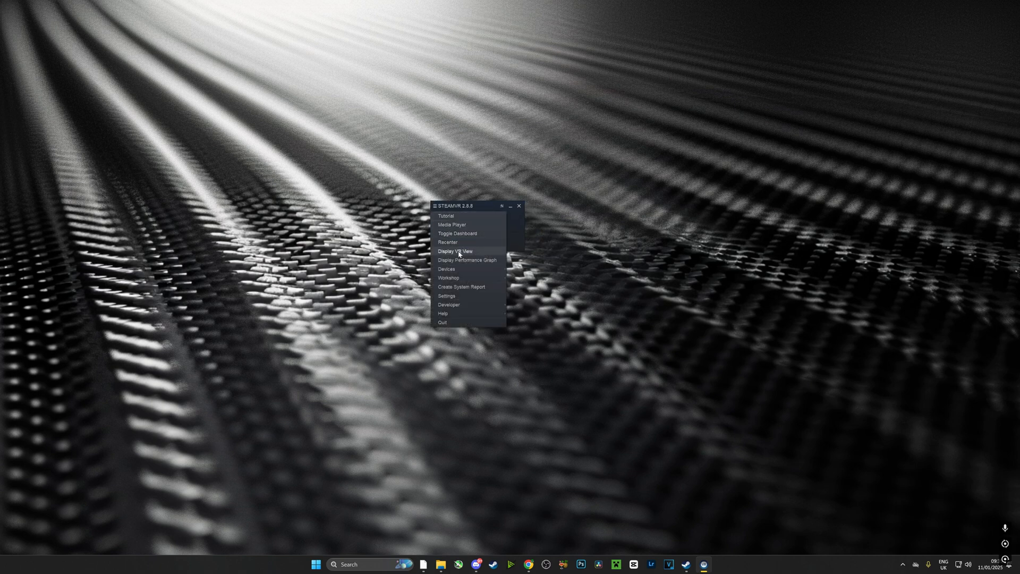
{"action": "left_click", "coordinate": [456, 251]}
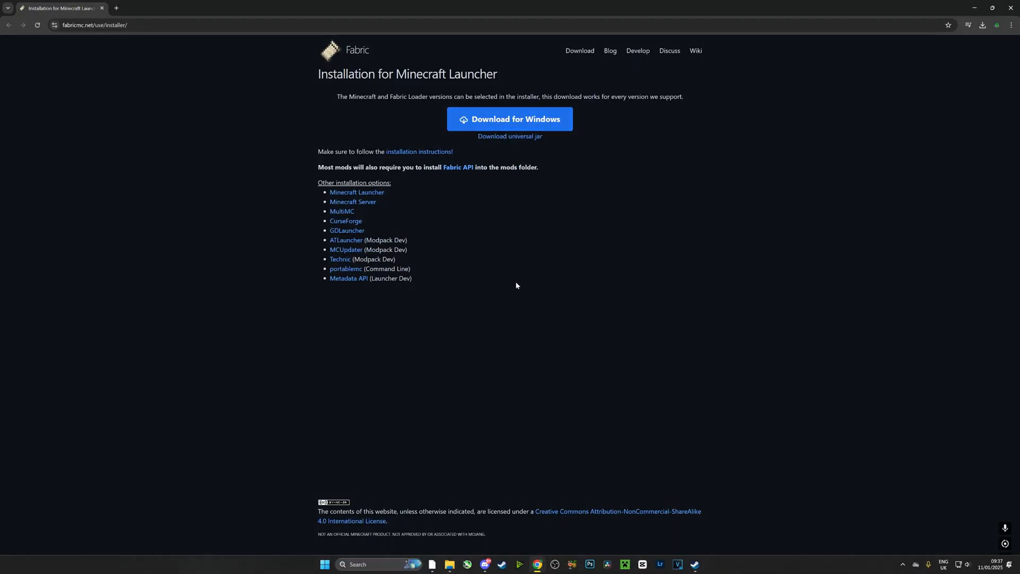
- Download the Fabric installer for Windows and show it in the Downloads folder
{"action": "left_click", "coordinate": [509, 119]}
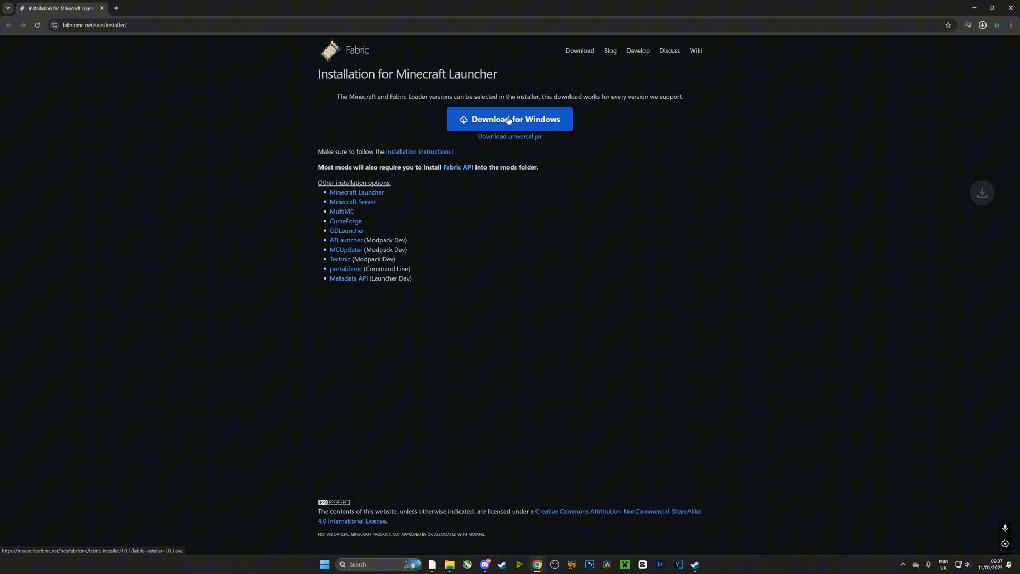
{"action": "left_click", "coordinate": [509, 119]}
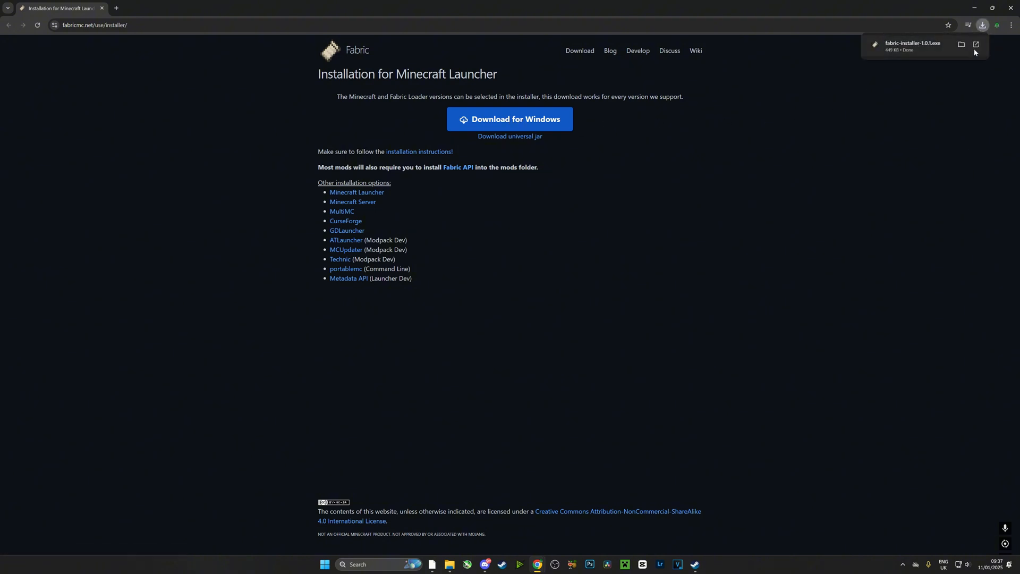
{"action": "left_click", "coordinate": [975, 51]}
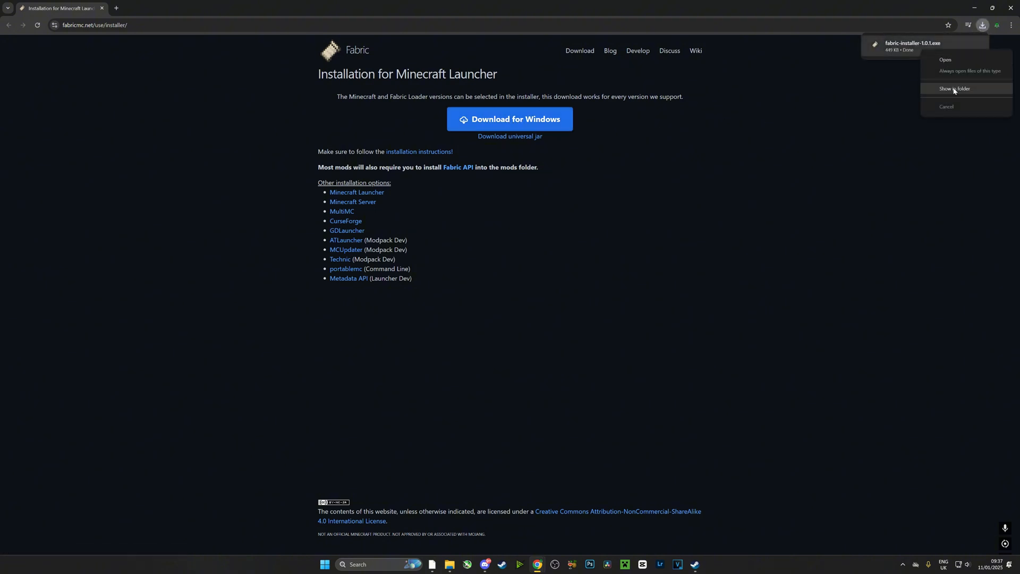
{"action": "left_click", "coordinate": [954, 88]}
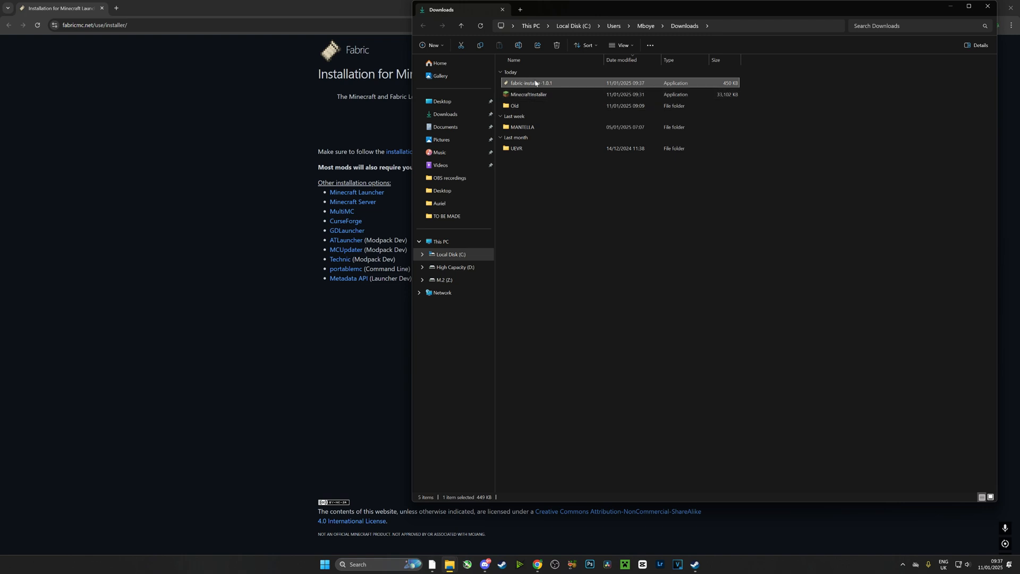
{"action": "mouse_move", "coordinate": [533, 83]}
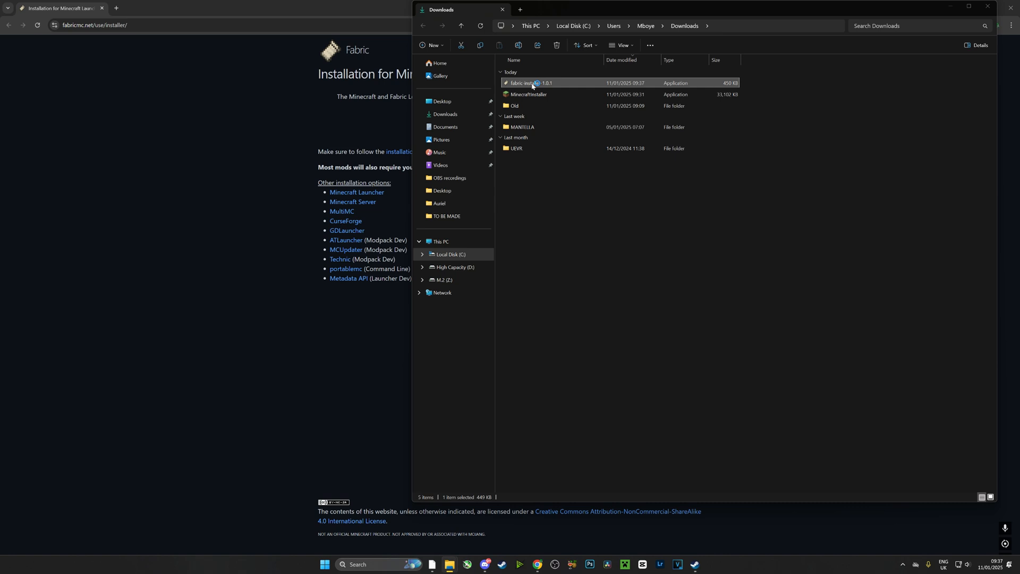
- Run the fabric-installer application from the Downloads folder
{"action": "double_click", "coordinate": [531, 82]}
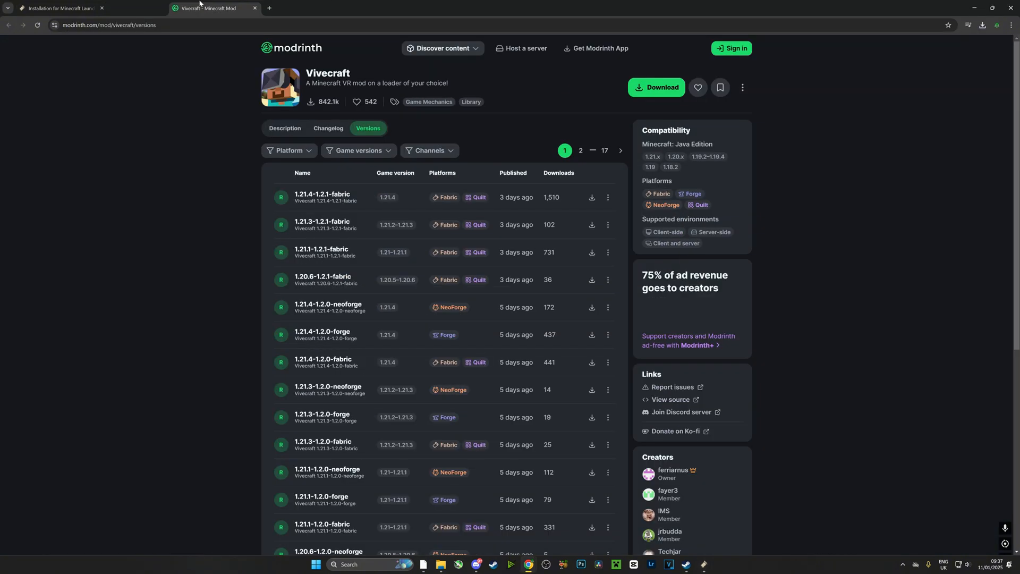
{"action": "mouse_move", "coordinate": [324, 208]}
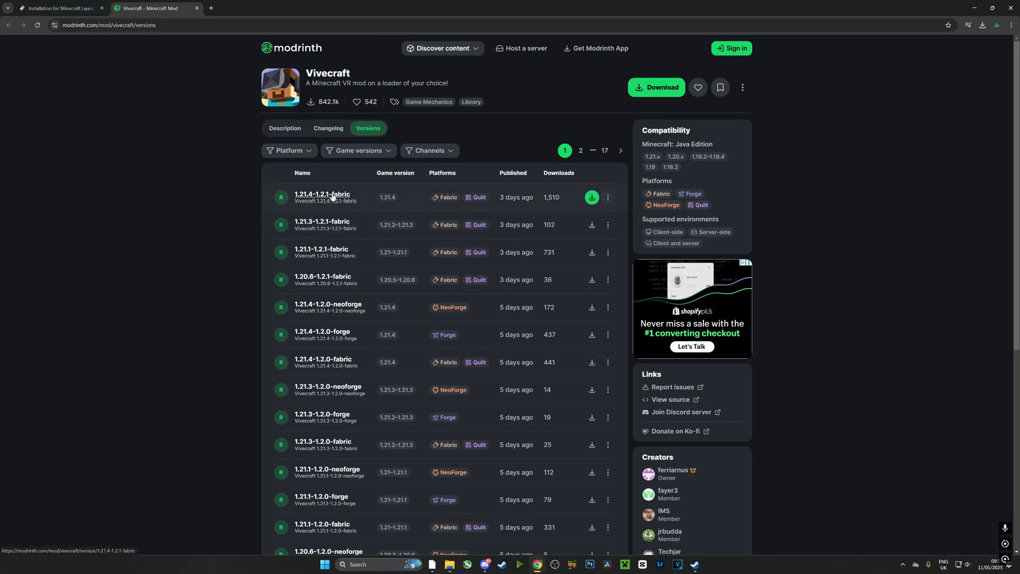
- Download the Vivecraft 1.21.4-1.2.1-fabric build from its Modrinth version page
{"action": "left_click", "coordinate": [321, 194]}
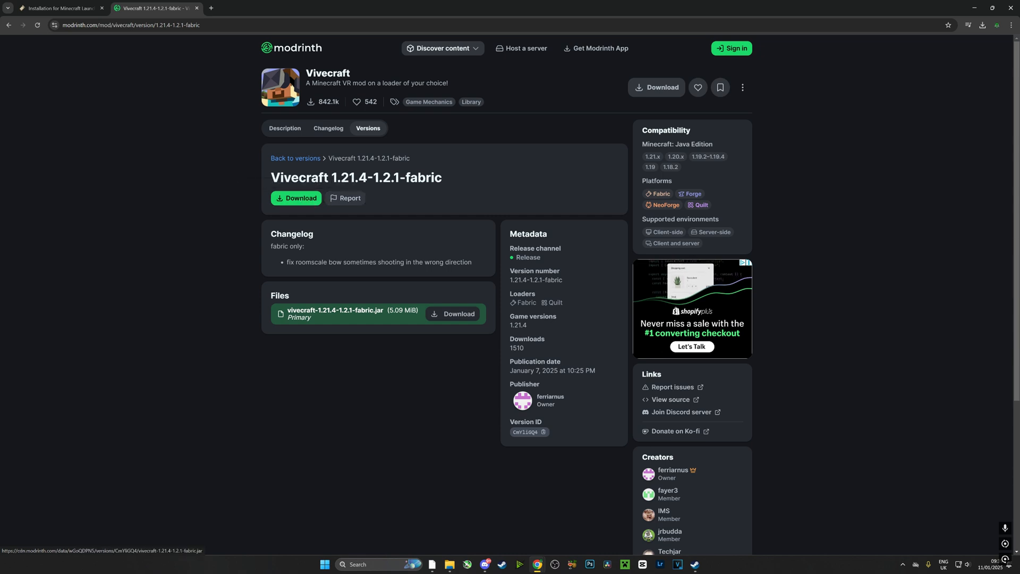
{"action": "left_click", "coordinate": [296, 198]}
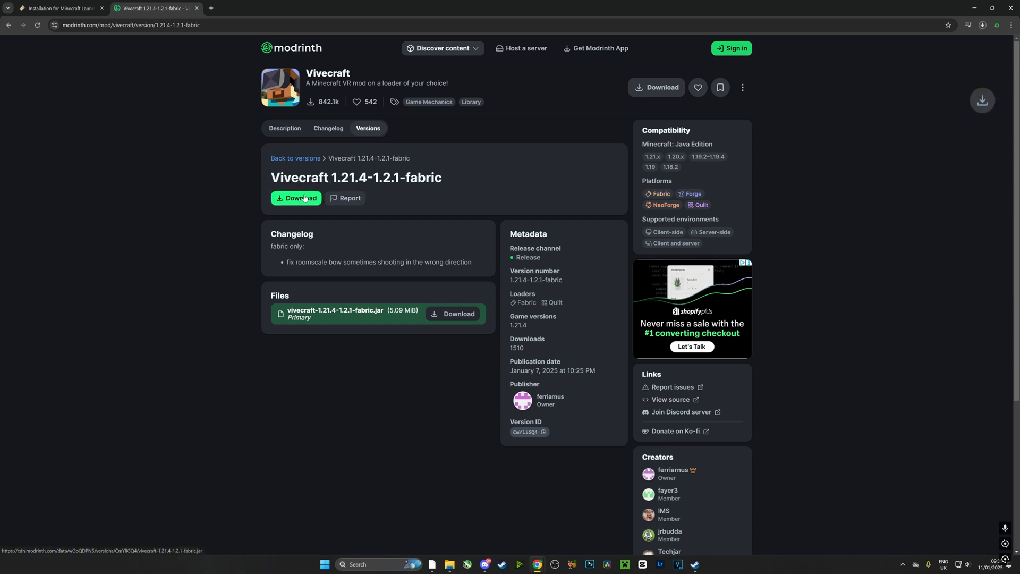
{"action": "left_click", "coordinate": [297, 197]}
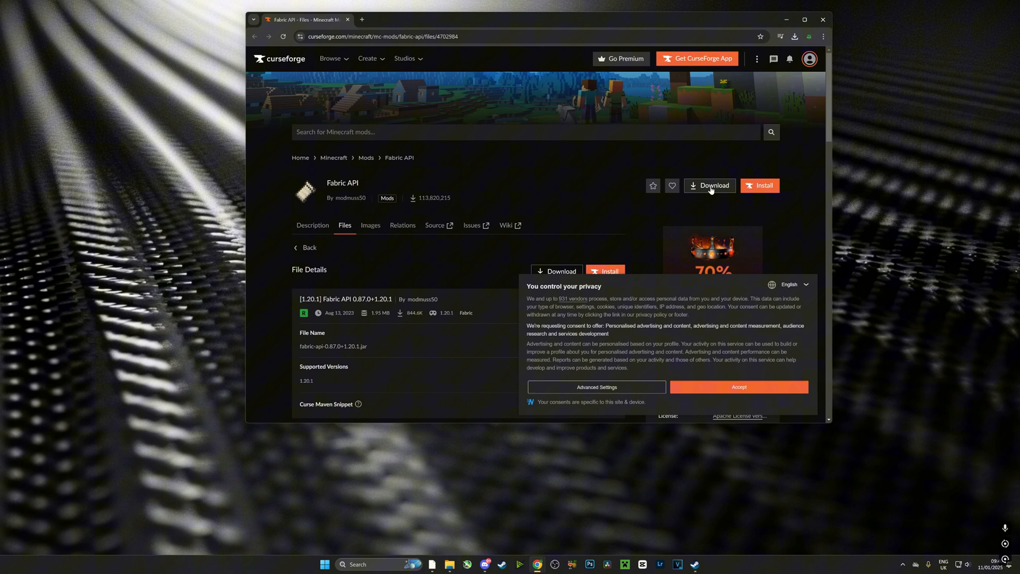
- Dismiss the privacy notice and download the Fabric API 0.114.2+1.21.4 file from CurseForge
{"action": "left_click", "coordinate": [709, 185]}
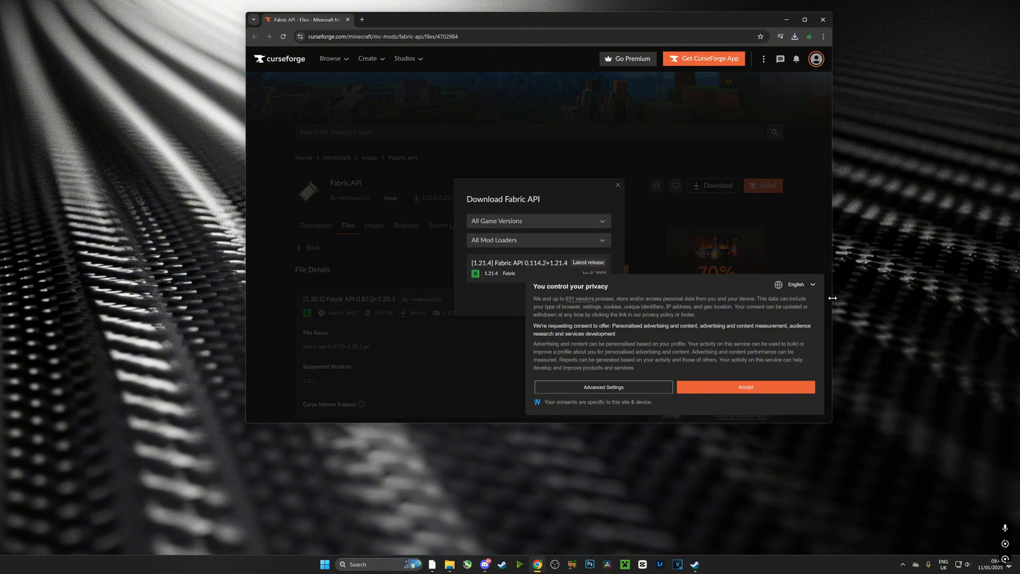
{"action": "left_click", "coordinate": [800, 285]}
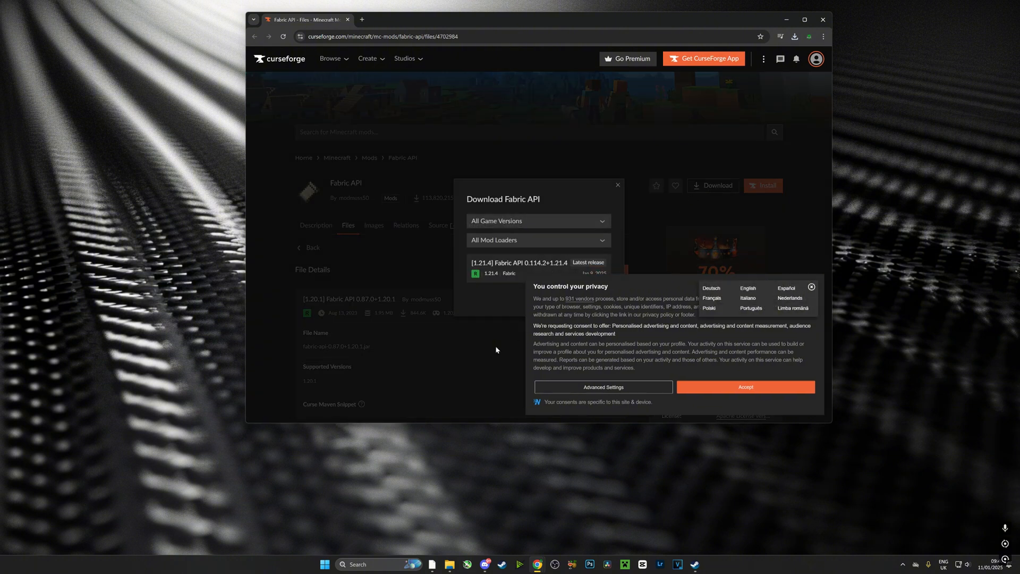
{"action": "left_click", "coordinate": [745, 387]}
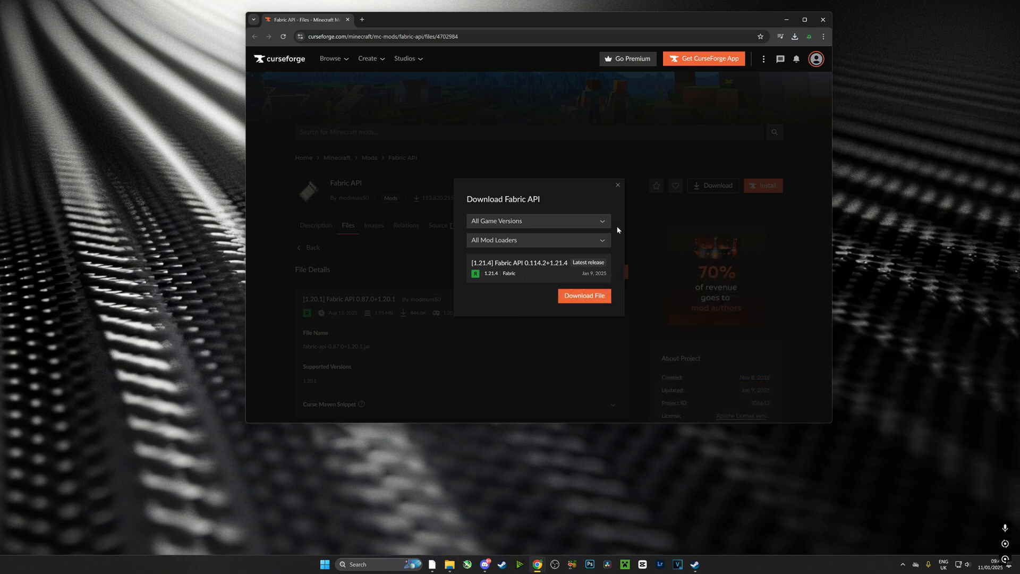
{"action": "left_click", "coordinate": [616, 185]}
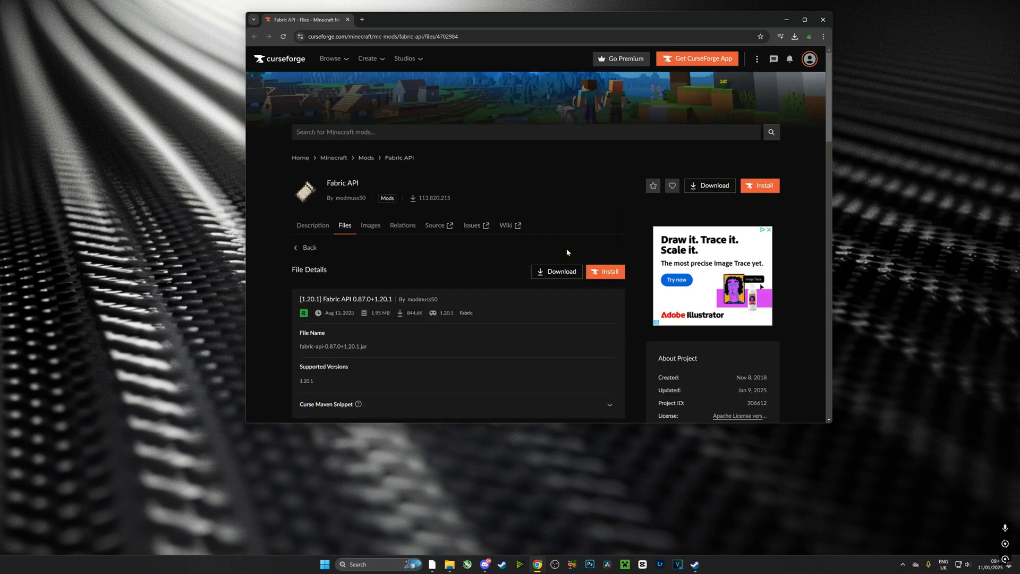
{"action": "mouse_move", "coordinate": [533, 213]}
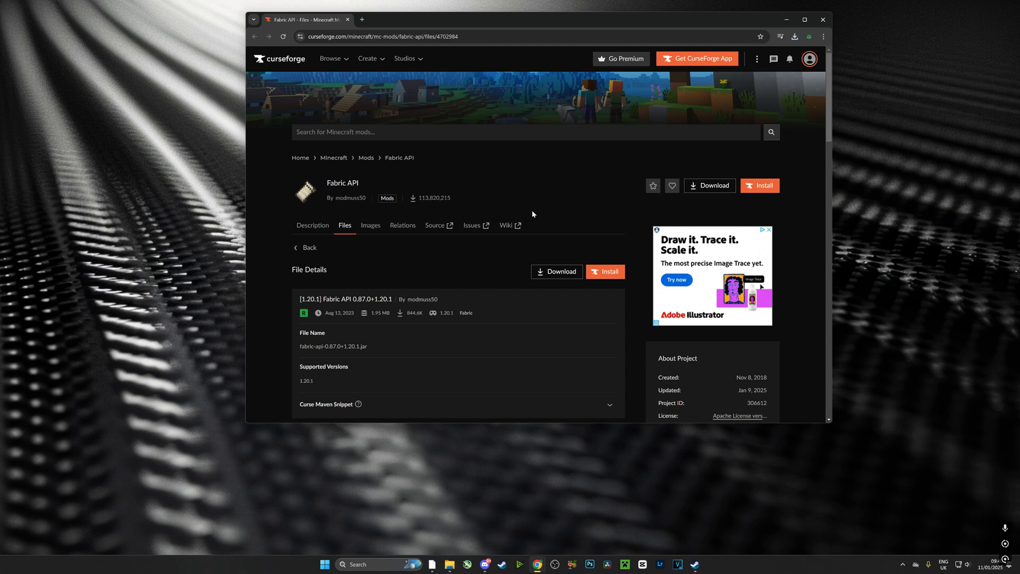
{"action": "left_click", "coordinate": [709, 185]}
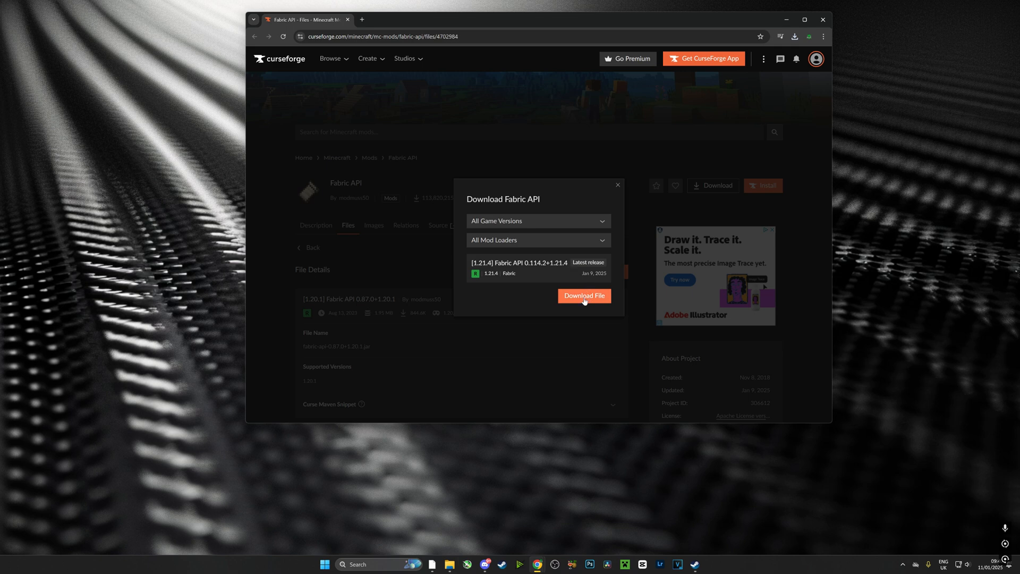
{"action": "left_click", "coordinate": [583, 296]}
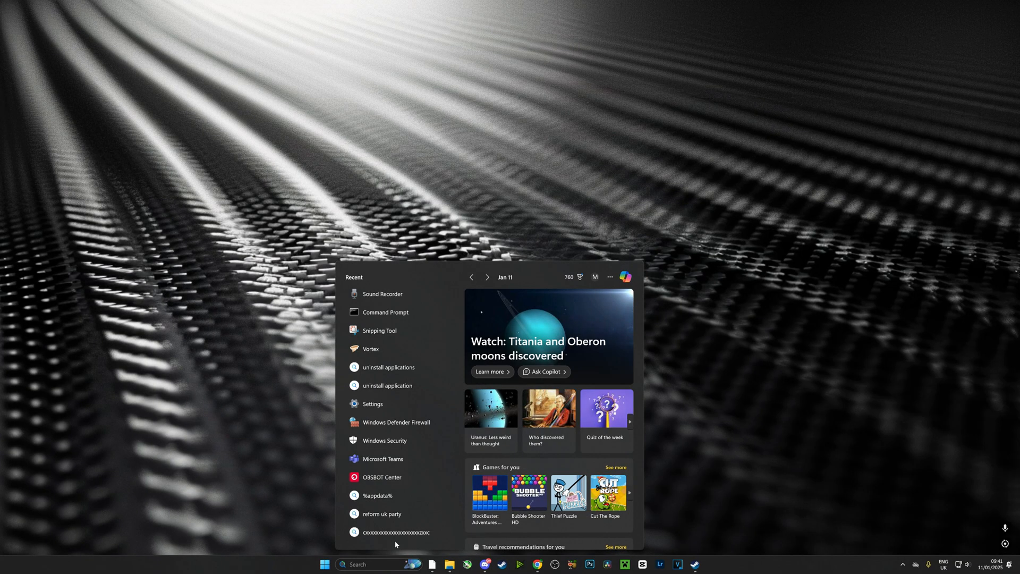
{"action": "type", "text": "%appdata%"}
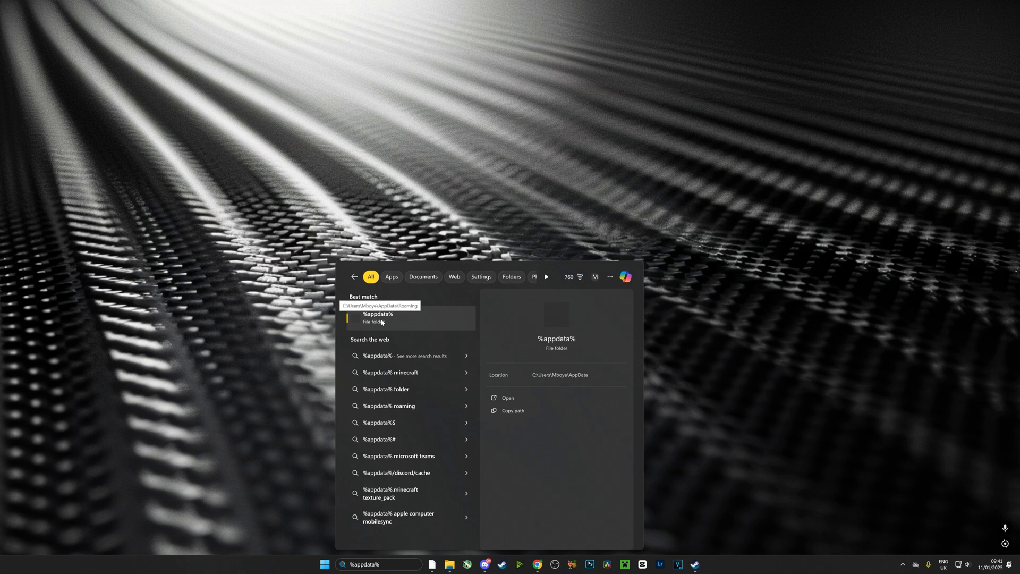
{"action": "left_click", "coordinate": [377, 317]}
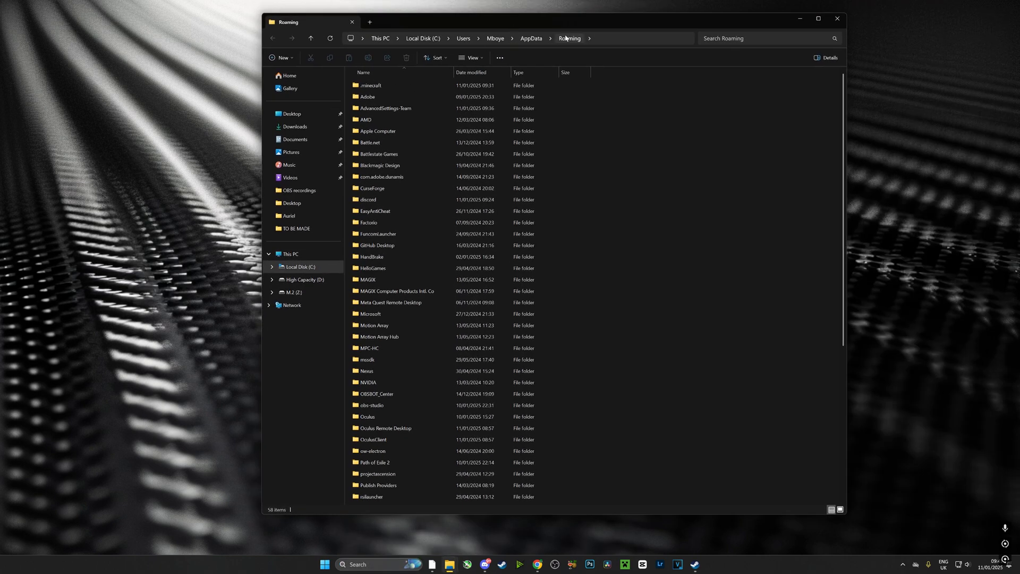
{"action": "double_click", "coordinate": [371, 85]}
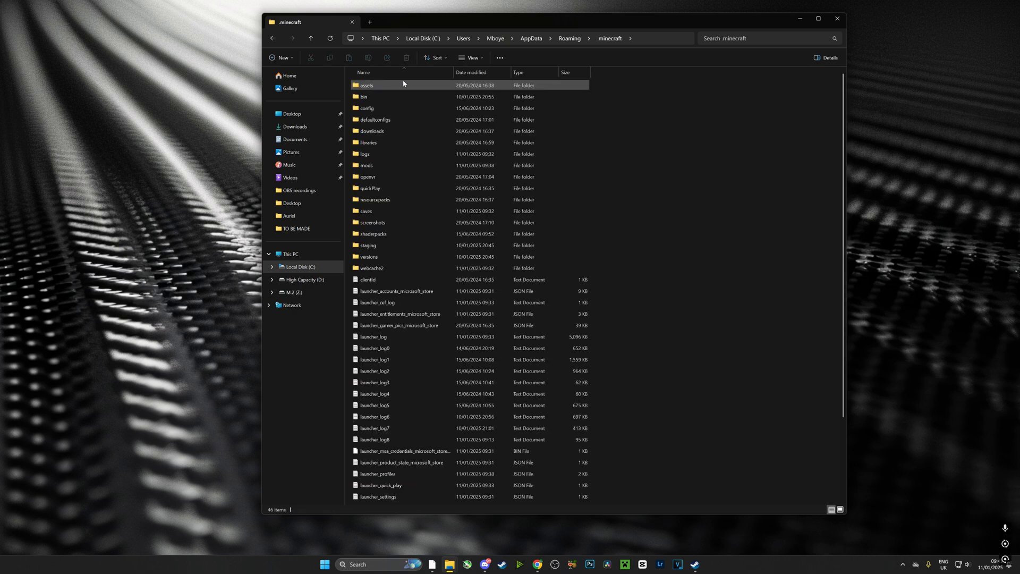
{"action": "left_click", "coordinate": [377, 302]}
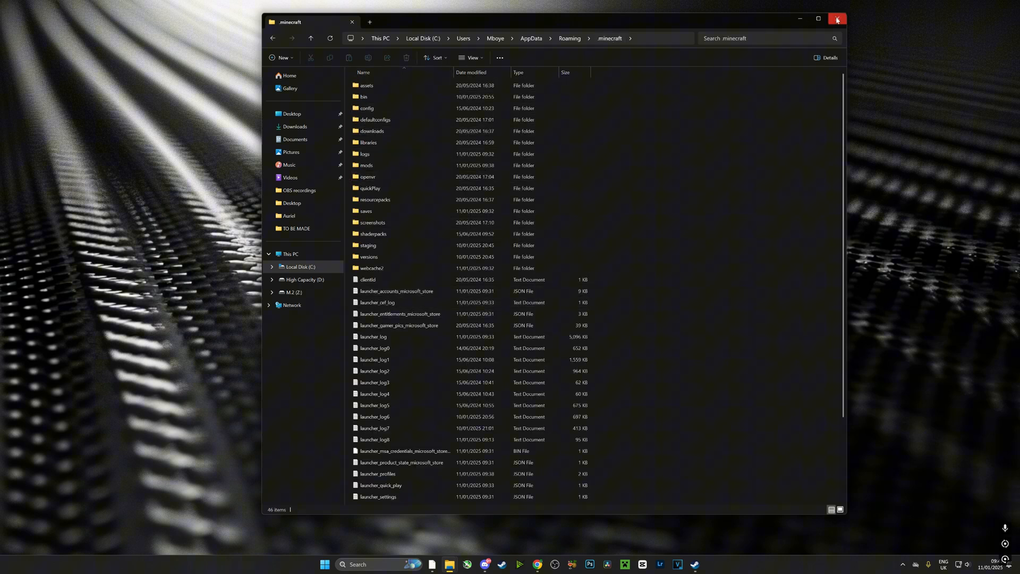
{"action": "left_click", "coordinate": [839, 19]}
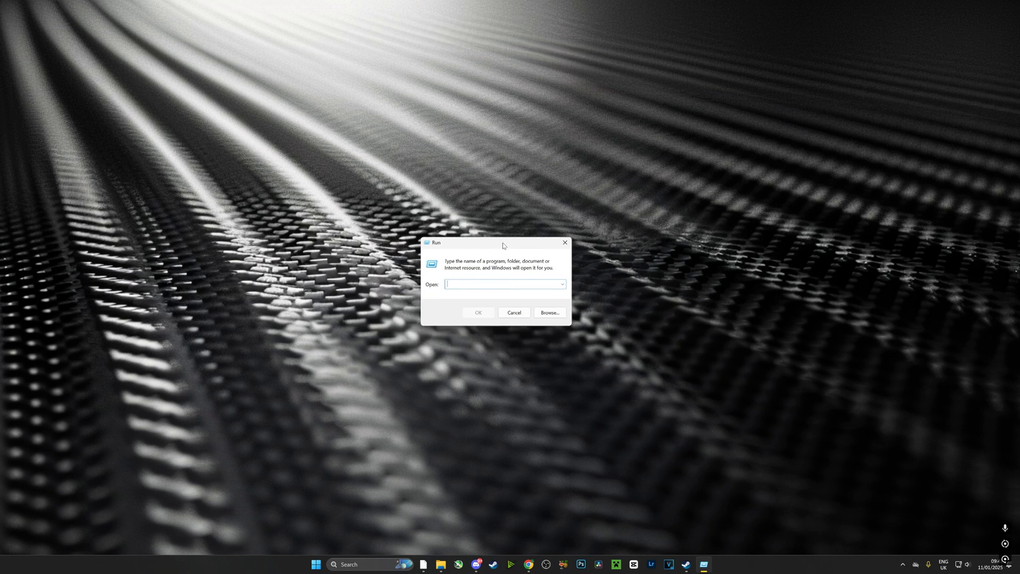
- Run %appdata%\.minecraft to open the .minecraft folder in File Explorer
{"action": "type", "text": "%appdata"}
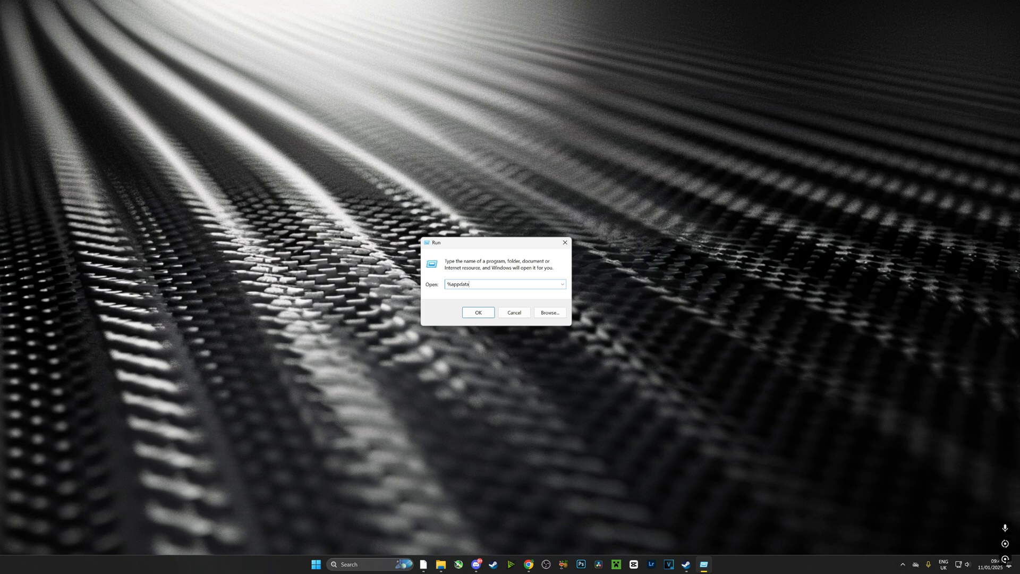
{"action": "type", "text": "%/.minec"}
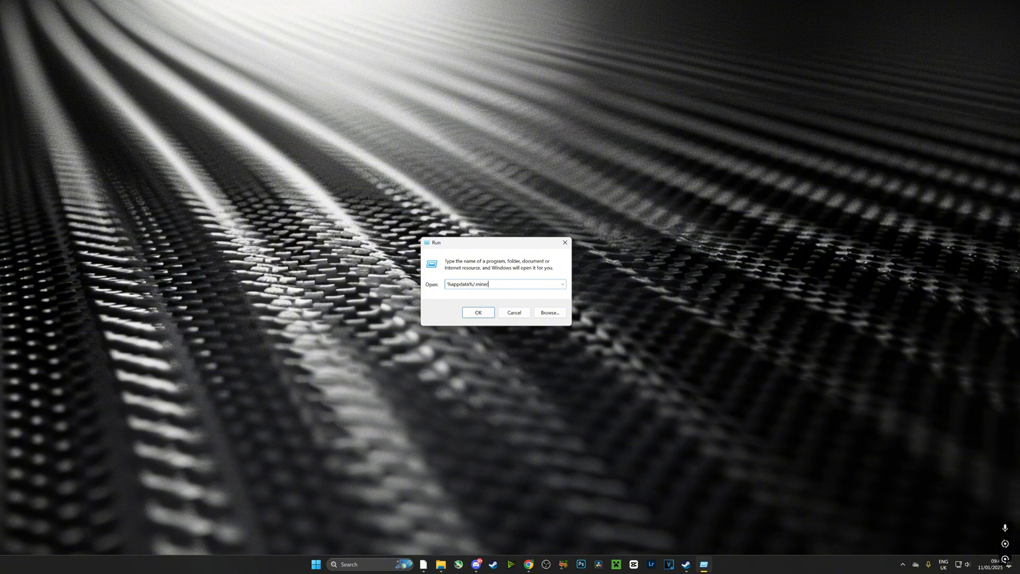
{"action": "left_click", "coordinate": [478, 313]}
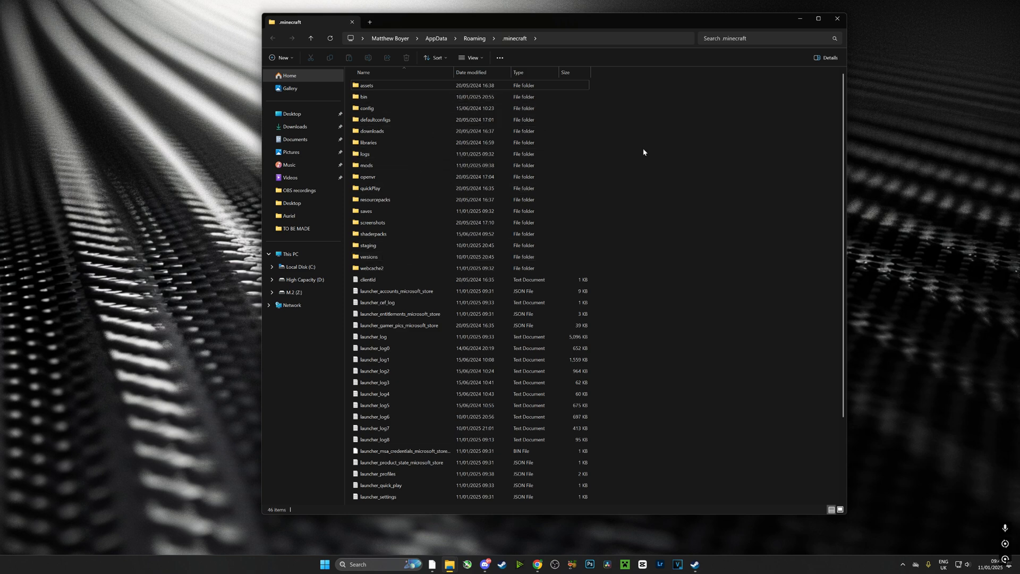
- Create a new folder named mods inside .minecraft and open it
{"action": "right_click", "coordinate": [366, 166]}
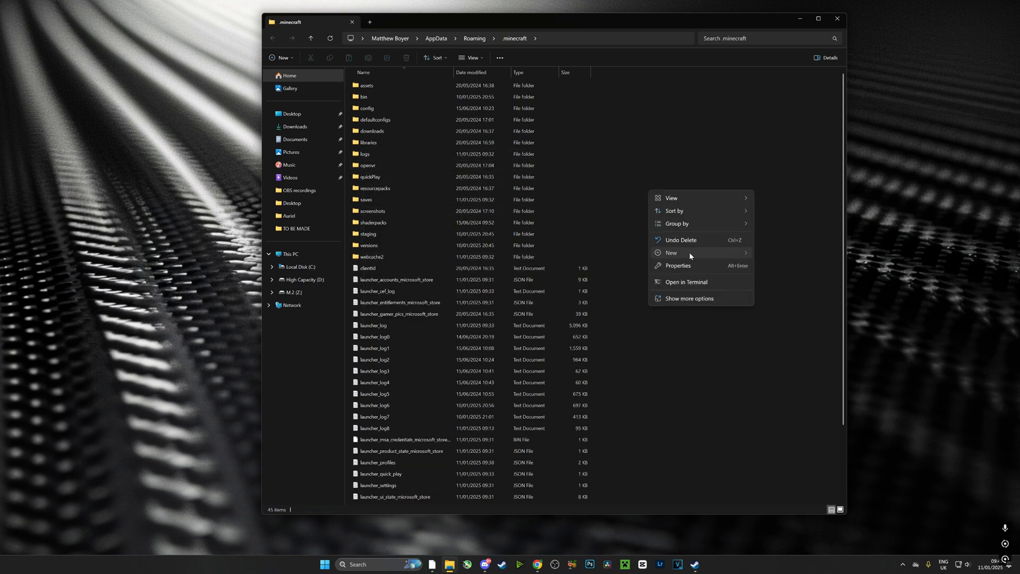
{"action": "left_click", "coordinate": [671, 253]}
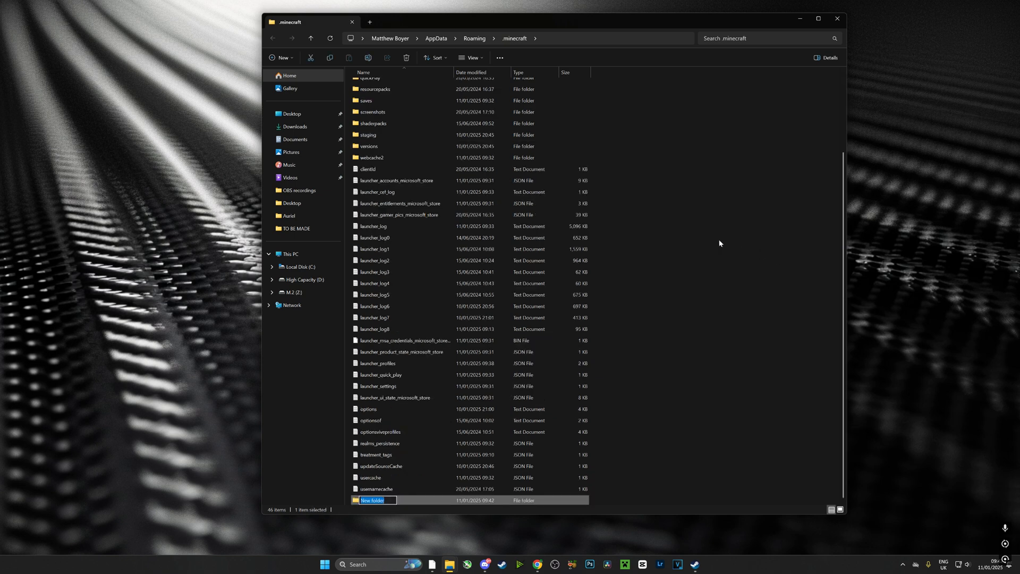
{"action": "type", "text": "mods"}
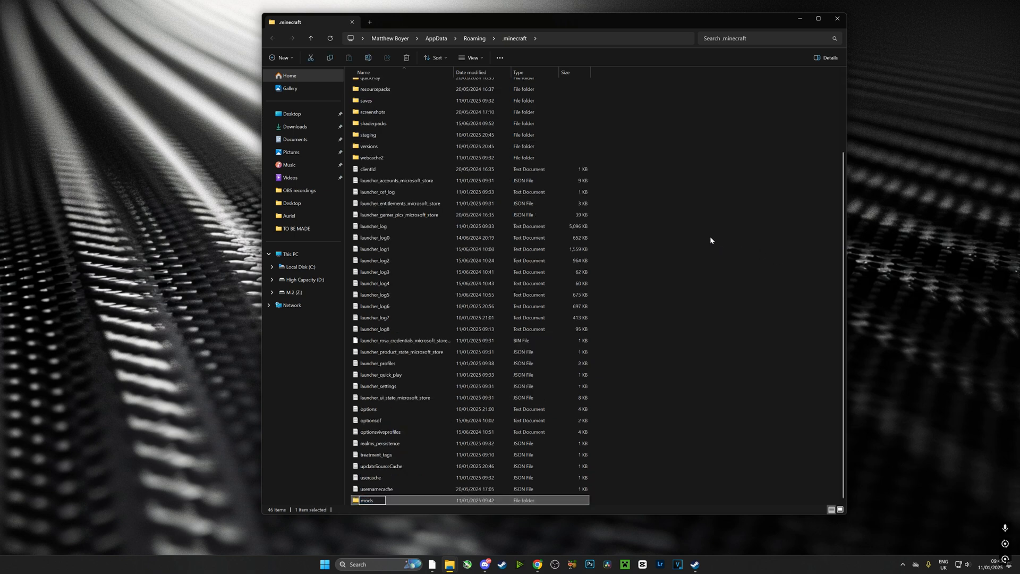
{"action": "right_click", "coordinate": [711, 241]}
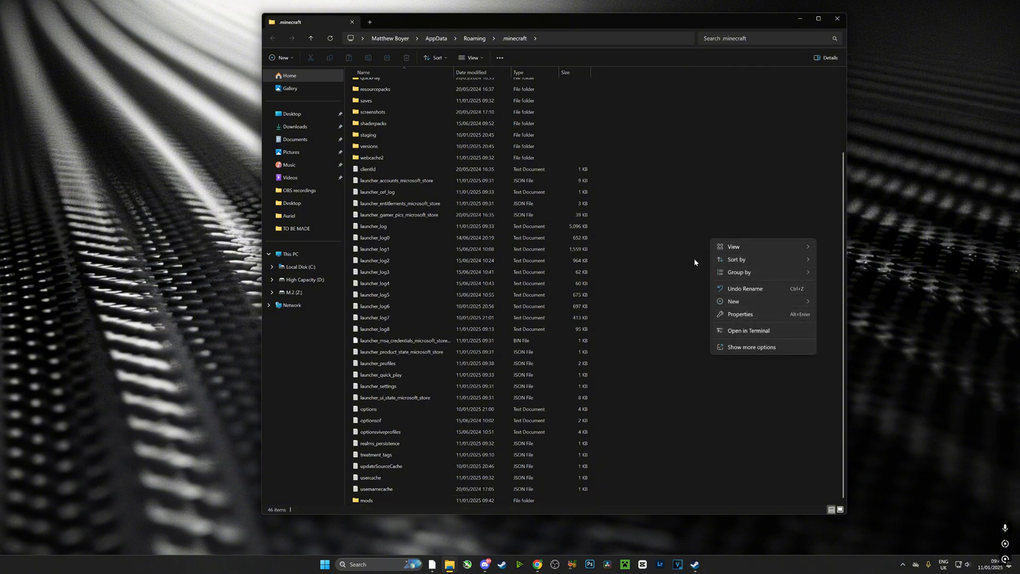
{"action": "double_click", "coordinate": [366, 501]}
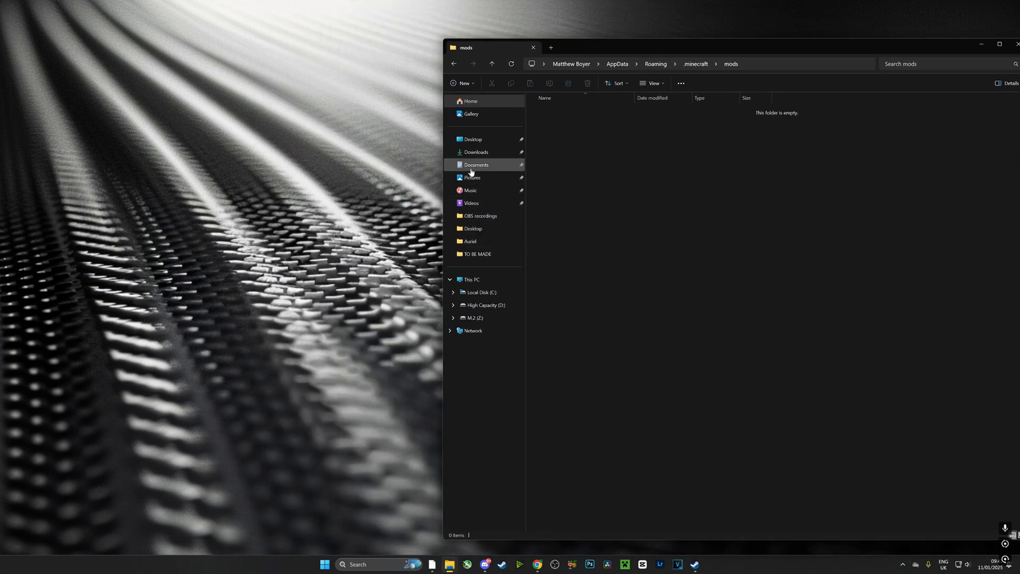
- Open Downloads in a new window and drag the Fabric API and Vivecraft jars into mods
{"action": "right_click", "coordinate": [476, 165]}
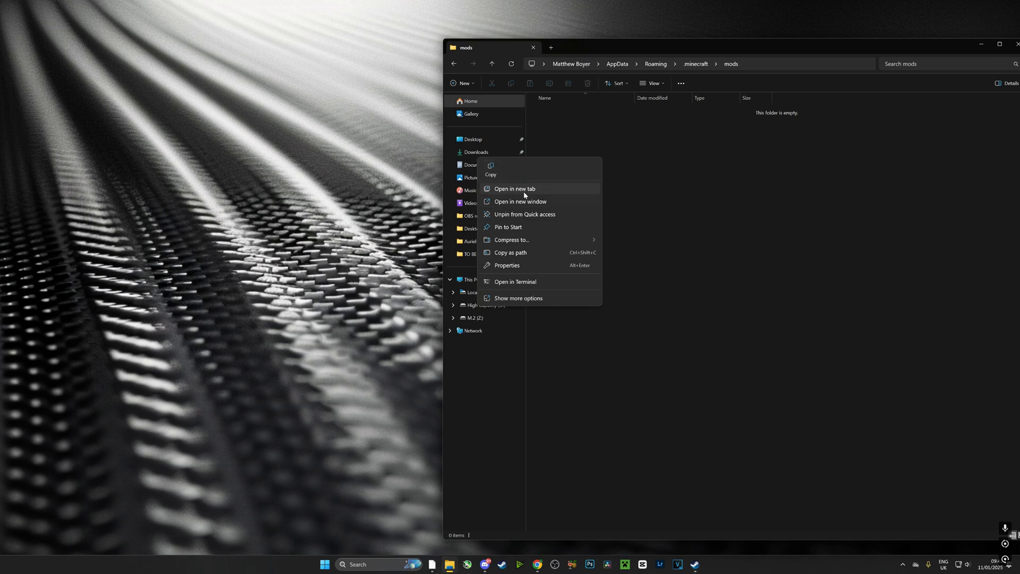
{"action": "left_click", "coordinate": [521, 200]}
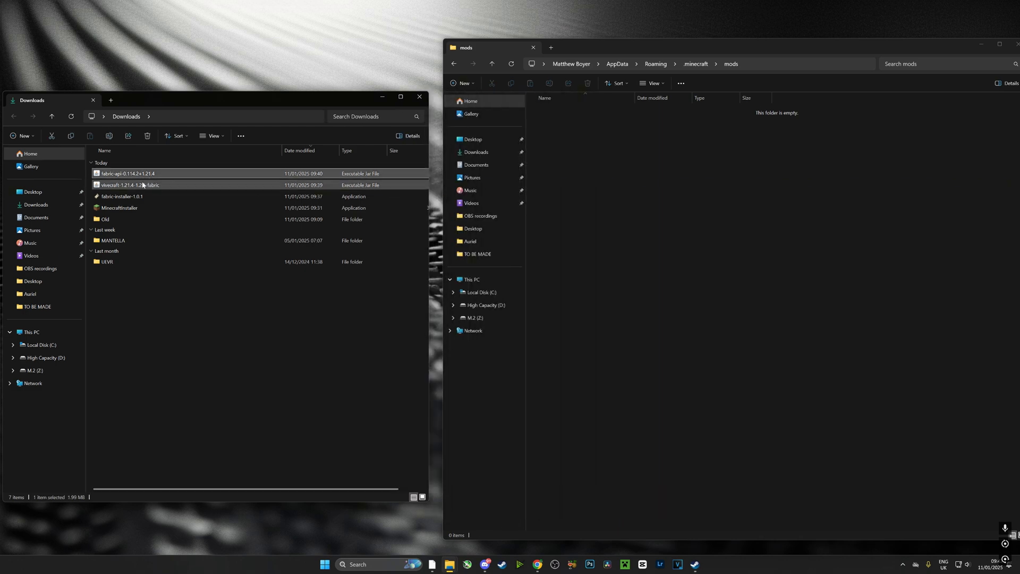
{"action": "left_click_drag", "start_coordinate": [130, 178], "coordinate": [603, 234]}
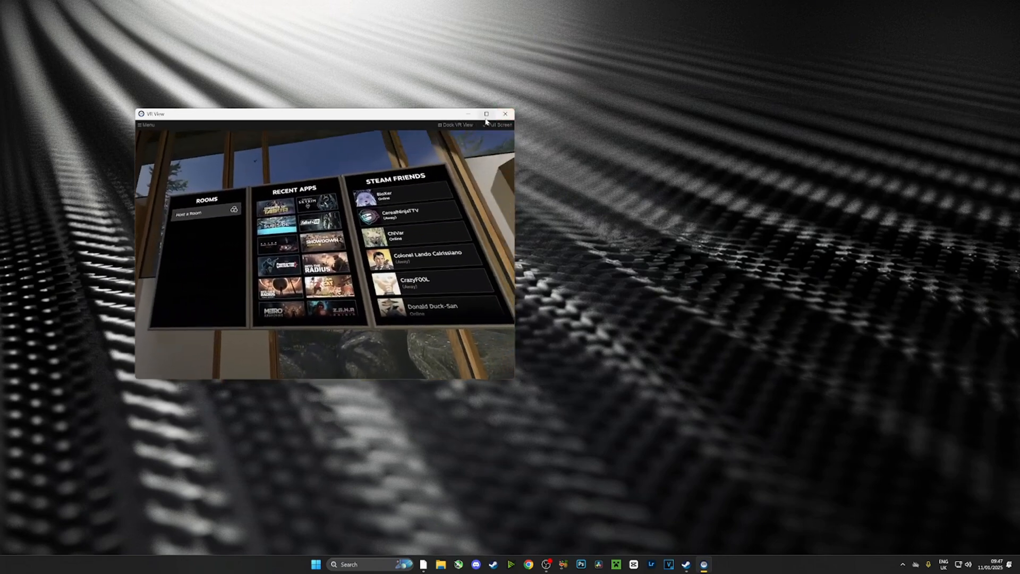
- Minimize the SteamVR VR View and bring up the Minecraft Launcher from the taskbar
{"action": "left_click", "coordinate": [505, 114]}
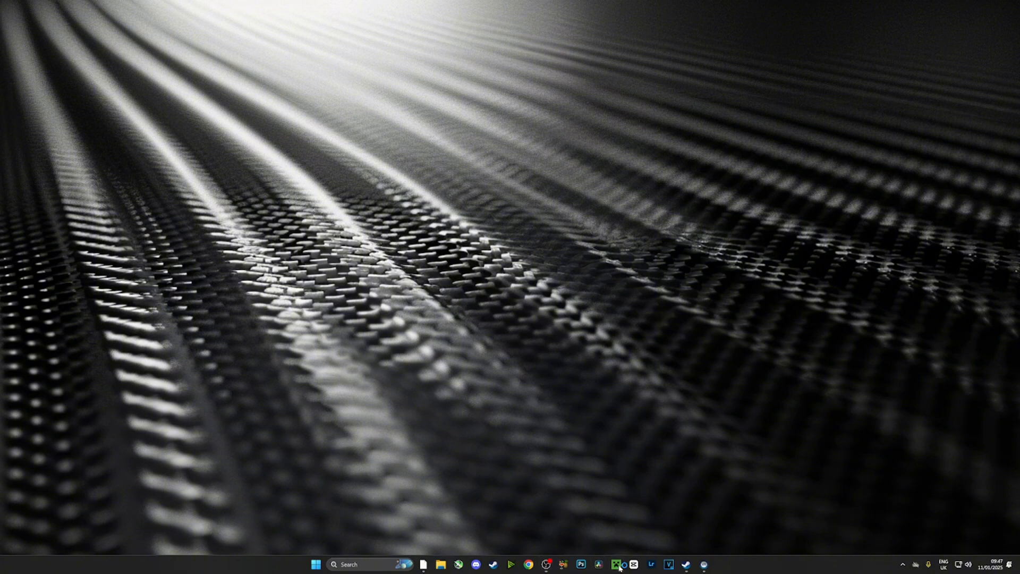
{"action": "left_click", "coordinate": [618, 565]}
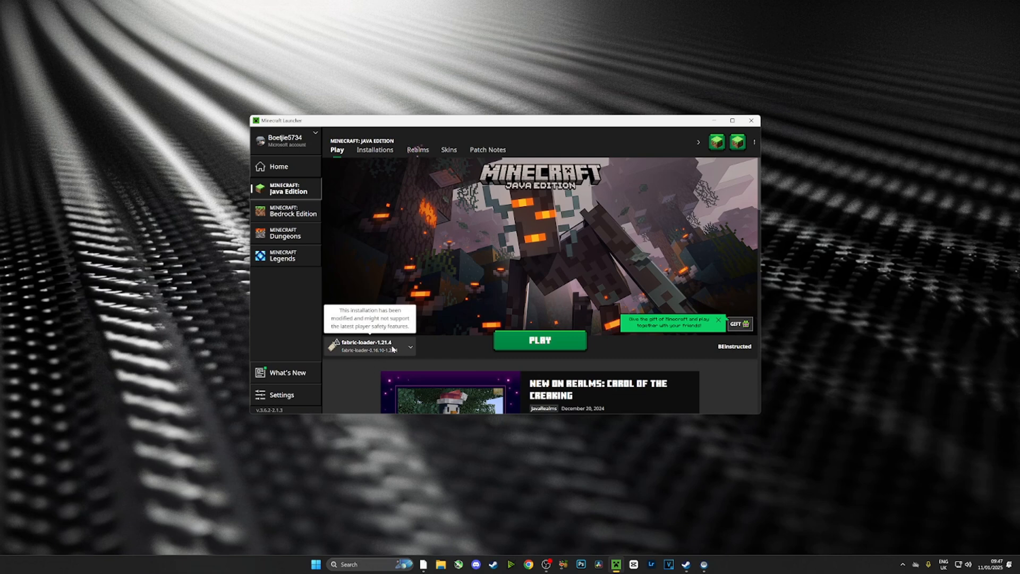
- Play the fabric-loader-1.21.4 installation, ticking 'I understand the risks' in the warning
{"action": "left_click", "coordinate": [409, 345]}
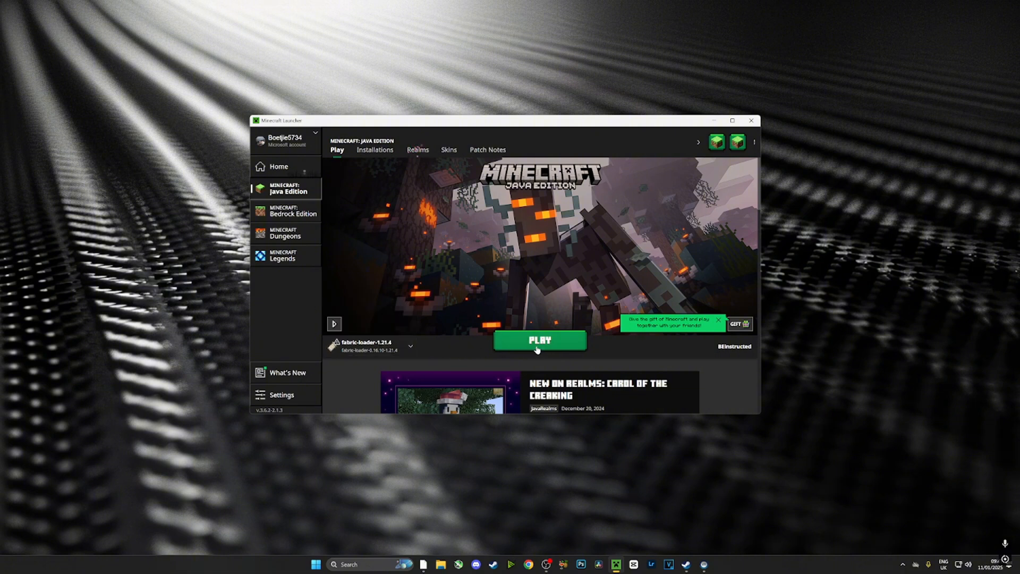
{"action": "left_click", "coordinate": [539, 340]}
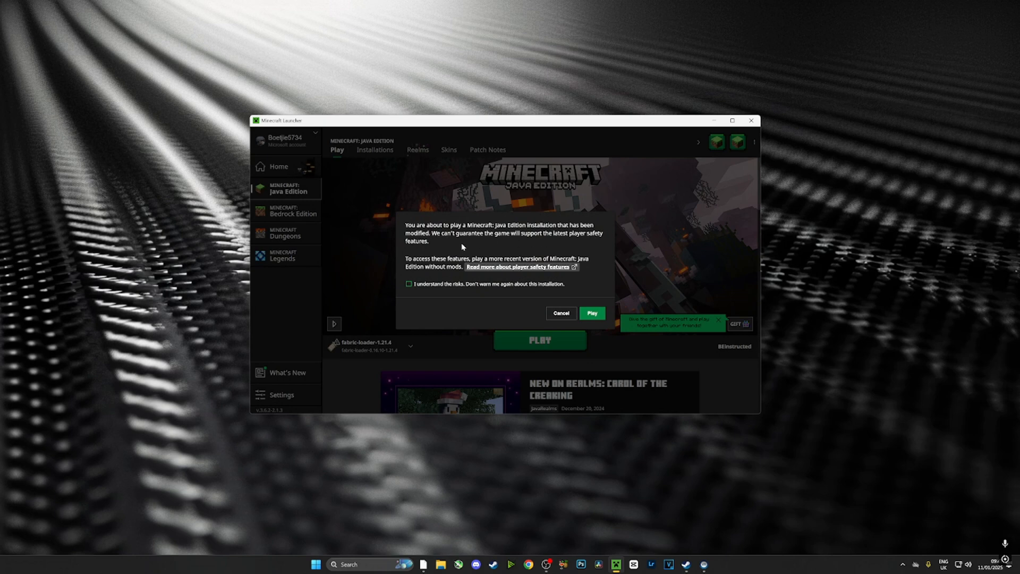
{"action": "left_click", "coordinate": [408, 283]}
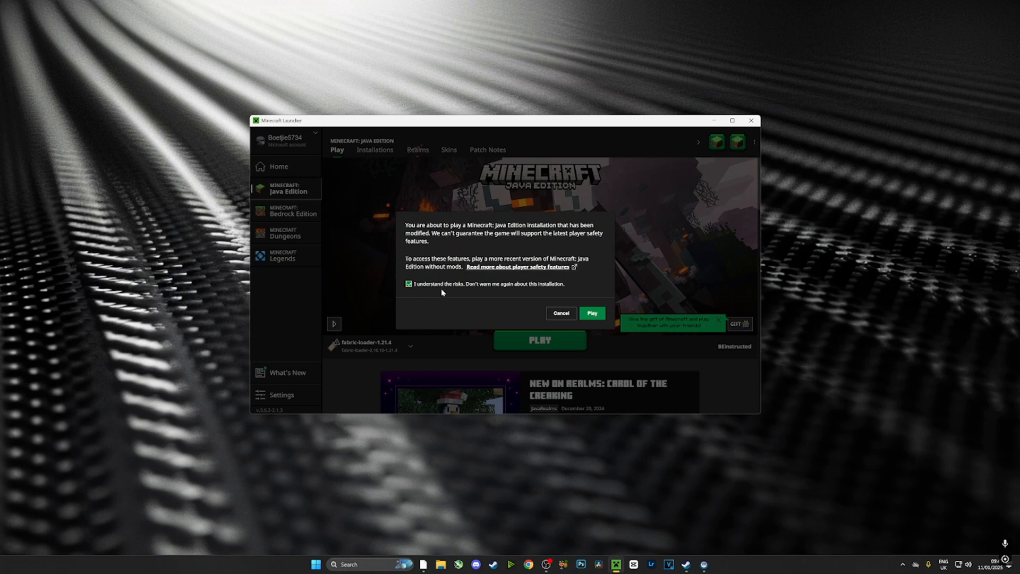
{"action": "left_click", "coordinate": [591, 312]}
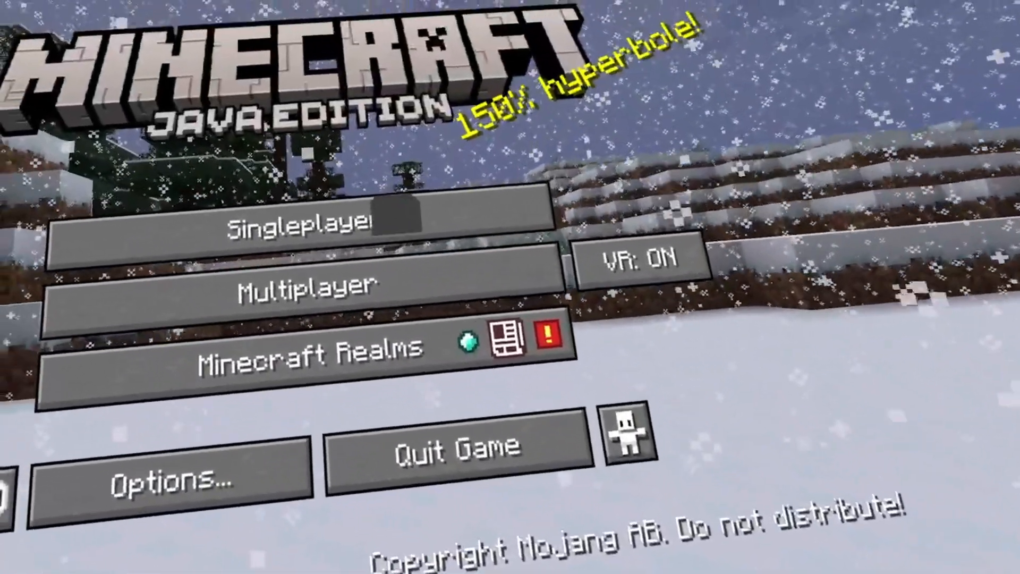
- Start Singleplayer from the VR: ON title screen and load a world
{"action": "left_click", "coordinate": [300, 226]}
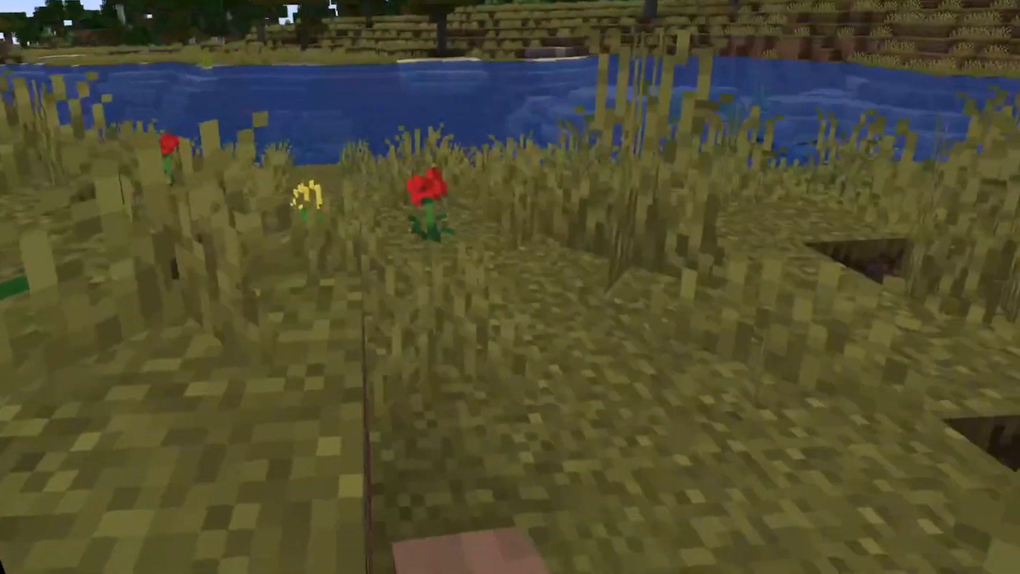
{"action": "key", "text": "Escape"}
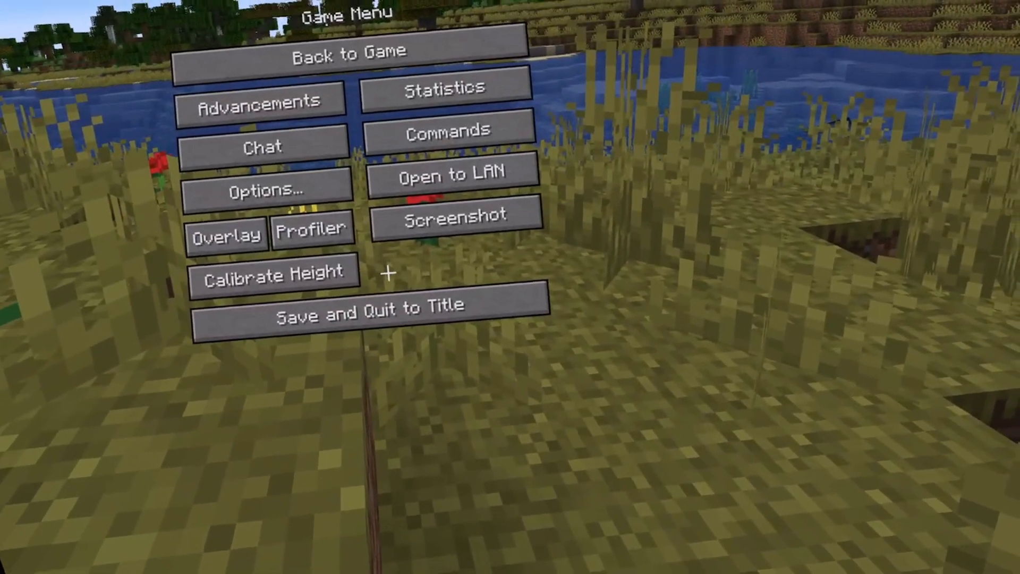
{"action": "left_click", "coordinate": [346, 52]}
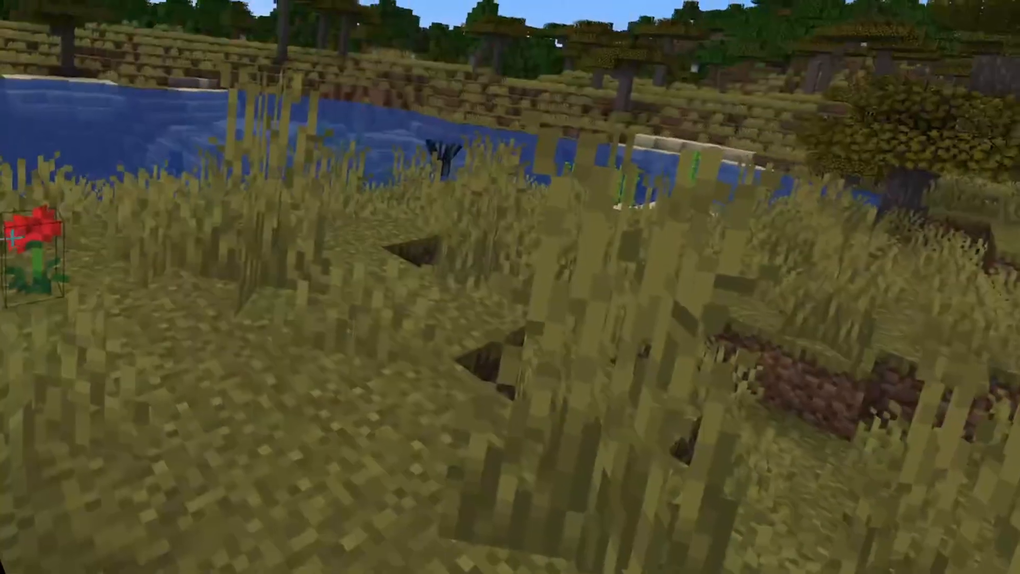
{"action": "mouse_move", "coordinate": [510, 287]}
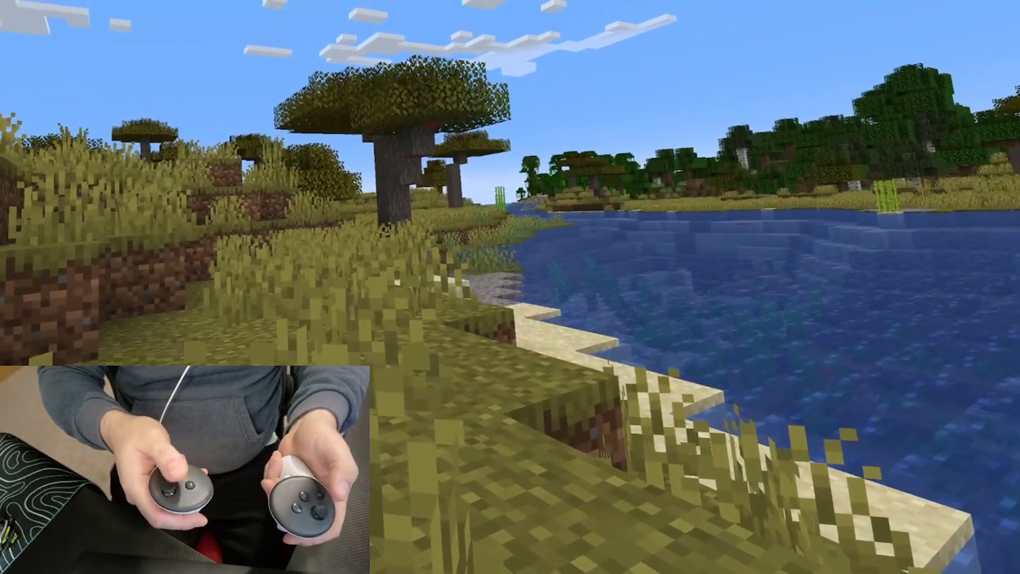
- Return to the game from the Game Menu and walk the savanna, then bring up the inventory
{"action": "key", "text": "Escape"}
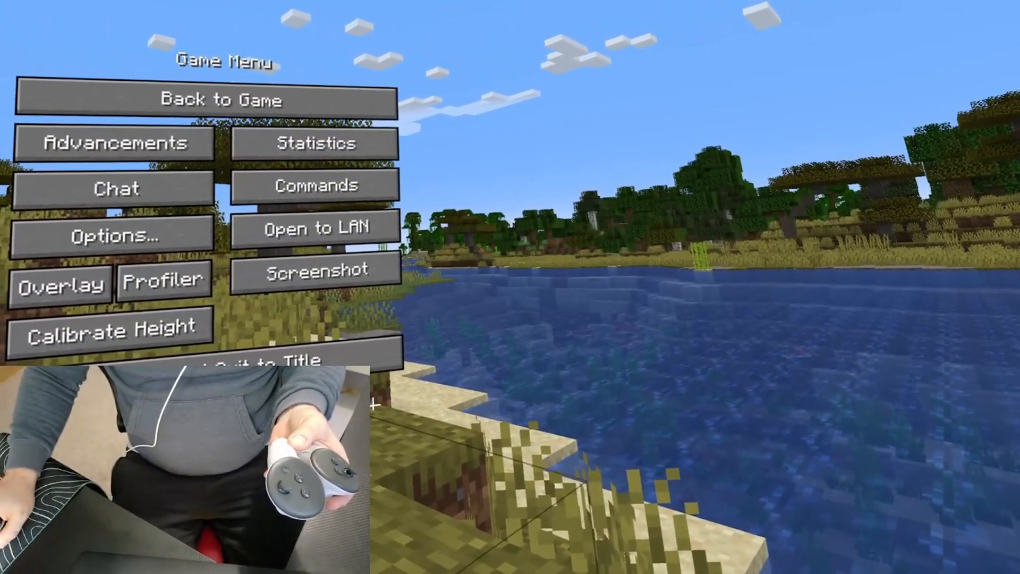
{"action": "left_click", "coordinate": [215, 99]}
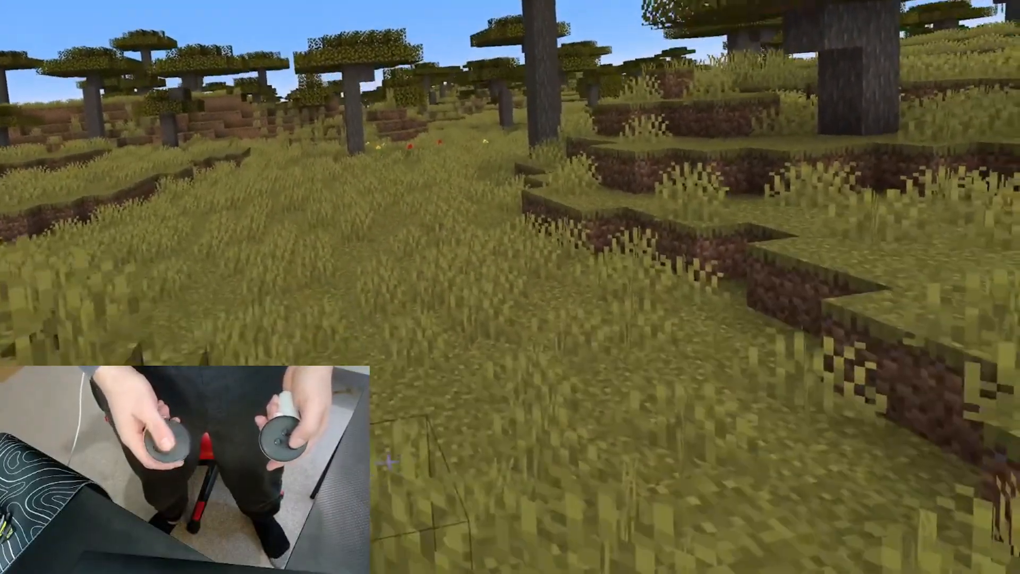
{"action": "key", "text": "e"}
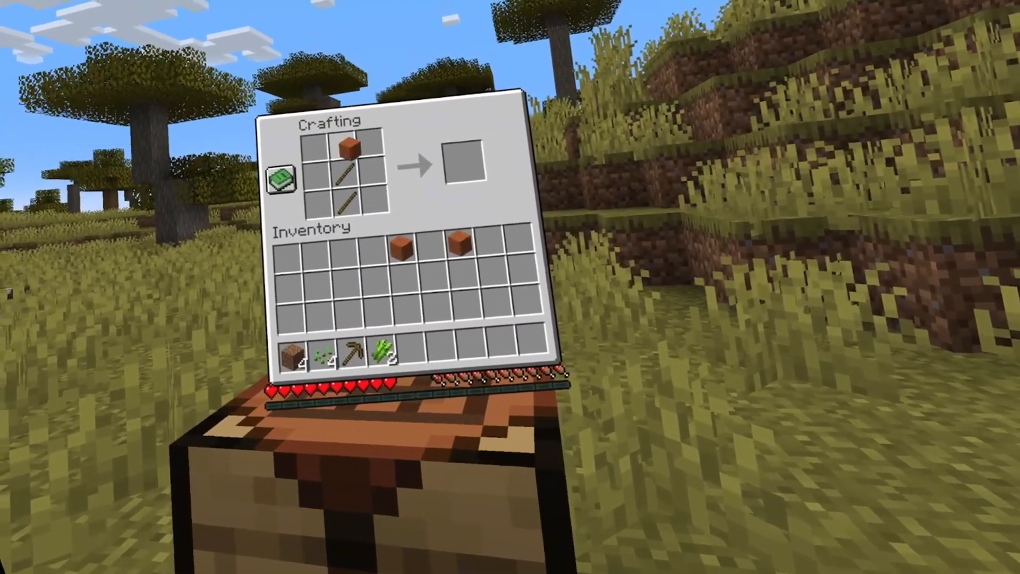
- Take the shovel crafted from the stick-and-block recipe in the crafting grid
{"action": "left_click", "coordinate": [463, 162]}
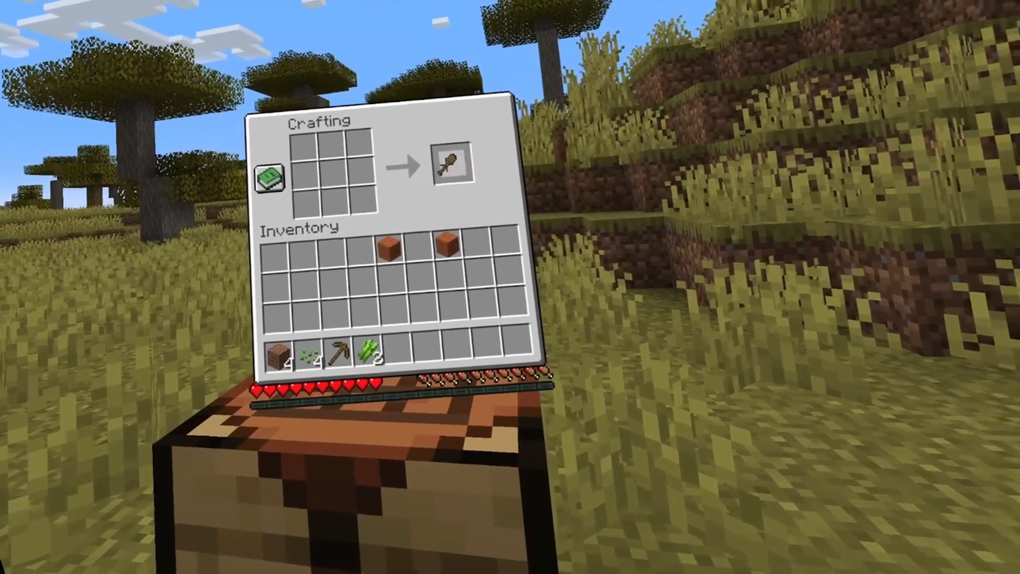